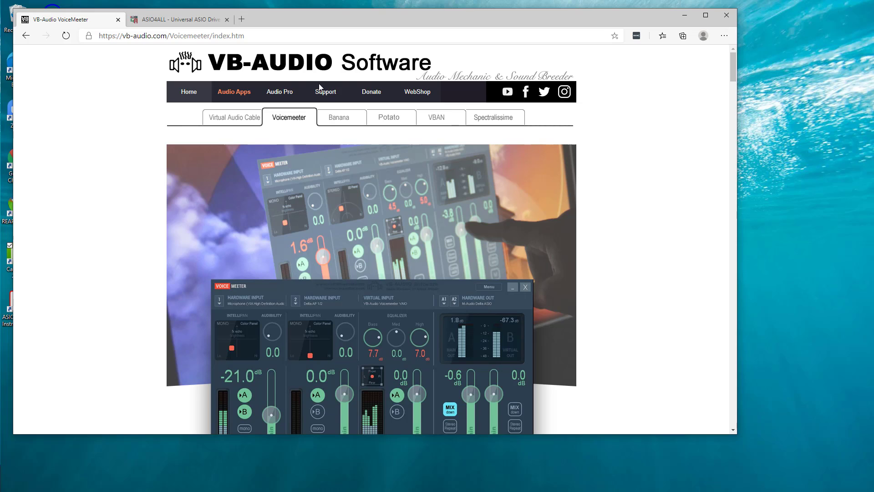
pyautogui.moveTo(322, 119)
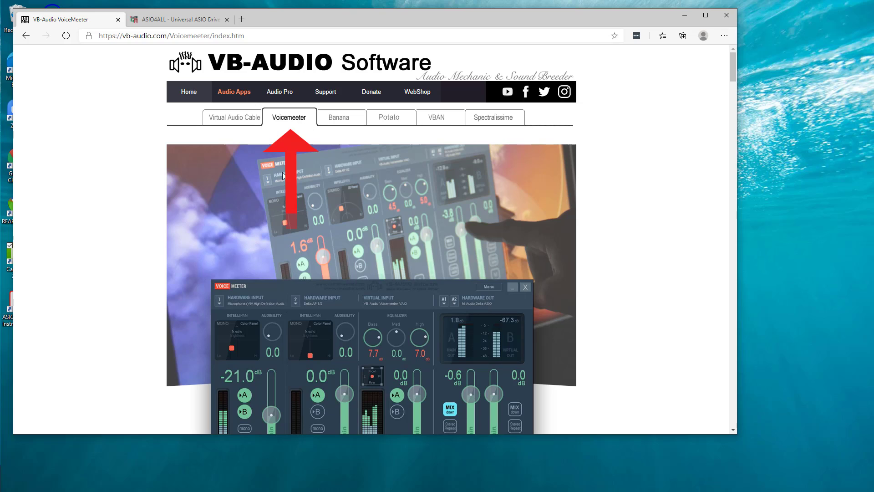
pyautogui.moveTo(295, 215)
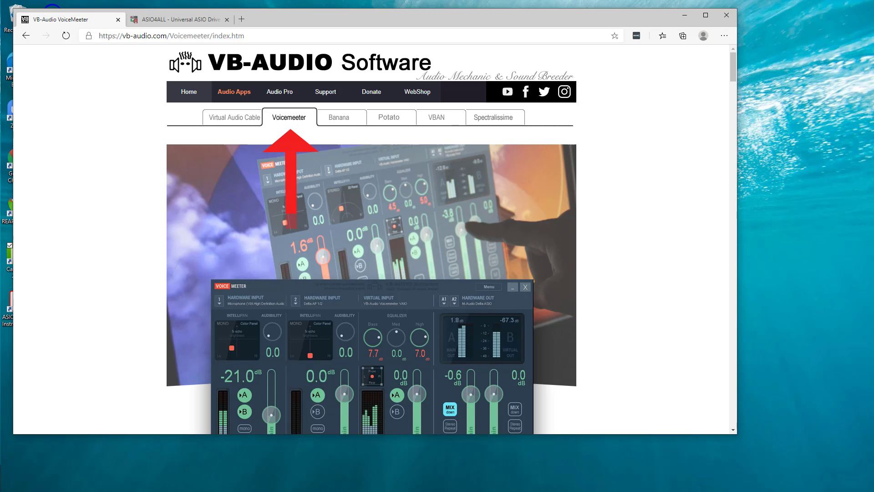
# - Browse the Voicemeeter Banana and Potato pages, then return to standard Voicemeeter
pyautogui.click(339, 118)
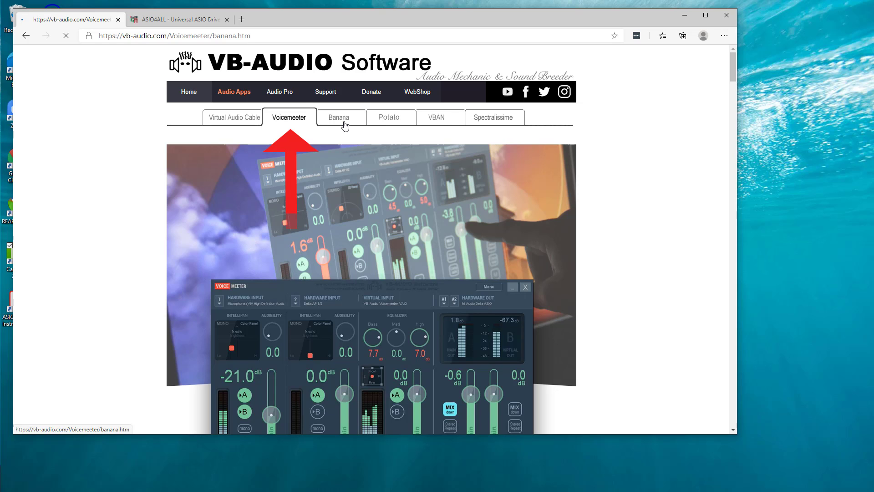
pyautogui.click(388, 118)
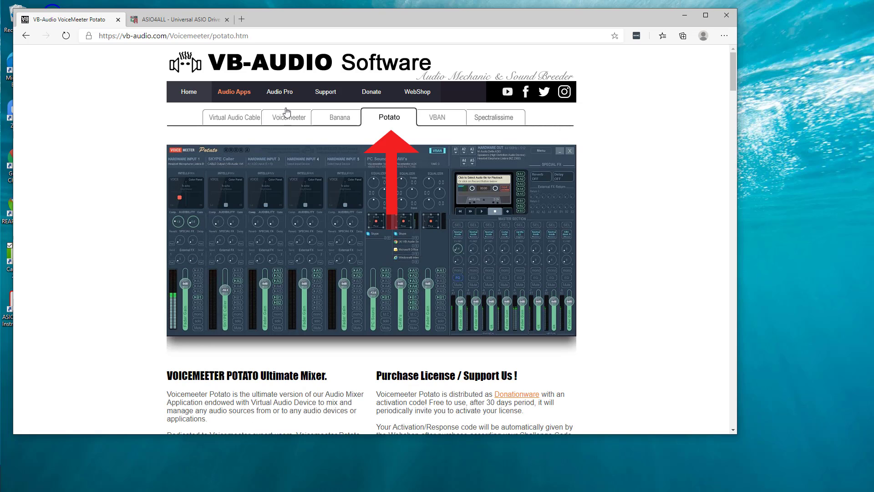
pyautogui.click(288, 118)
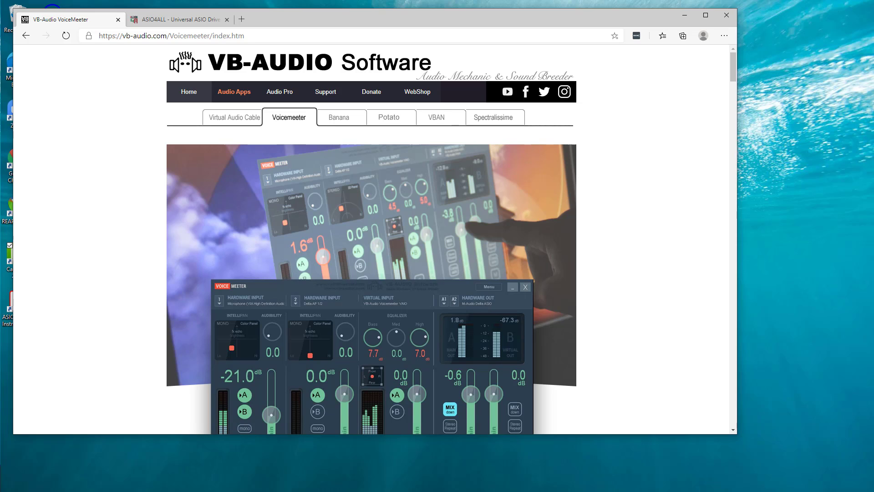
pyautogui.moveTo(322, 93)
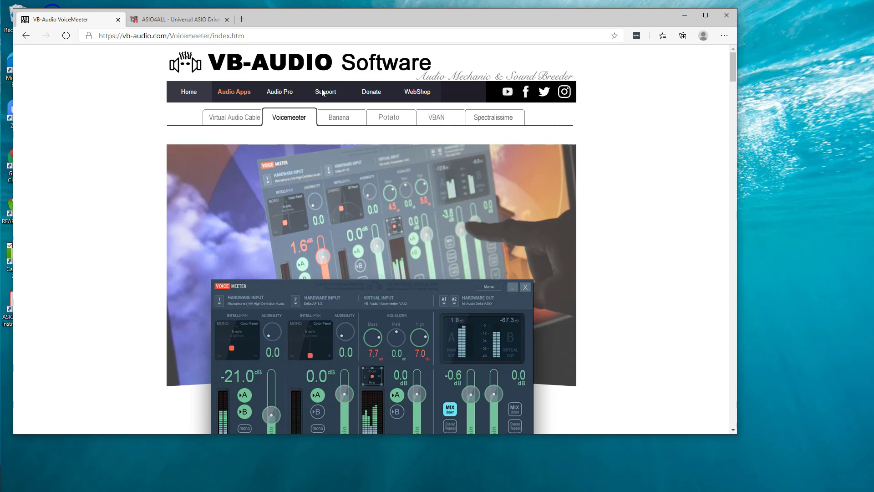
pyautogui.scroll(-3)
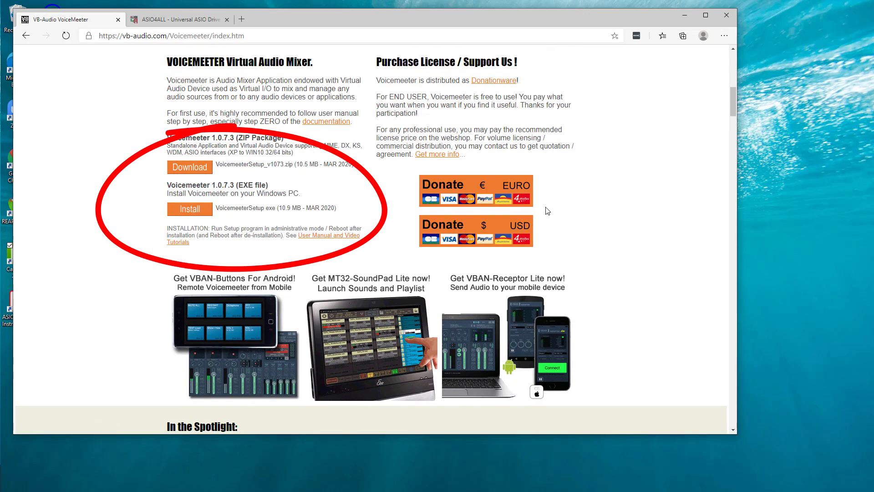
pyautogui.moveTo(528, 160)
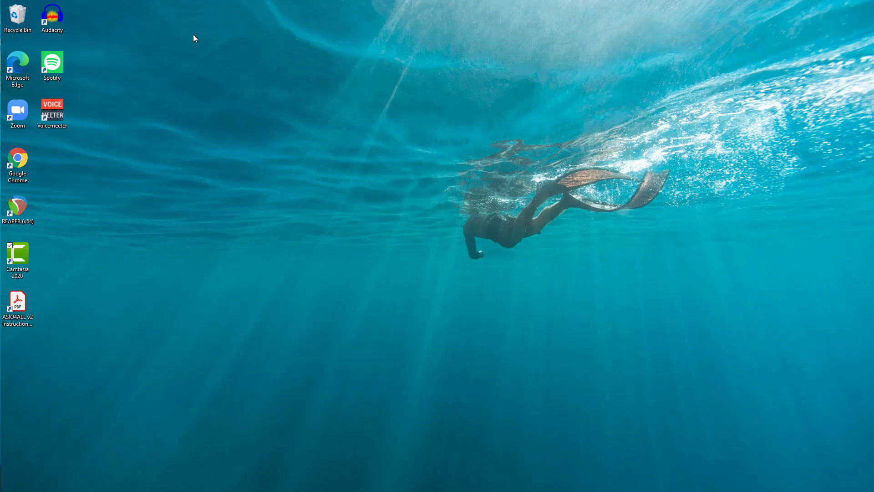
pyautogui.moveTo(190, 40)
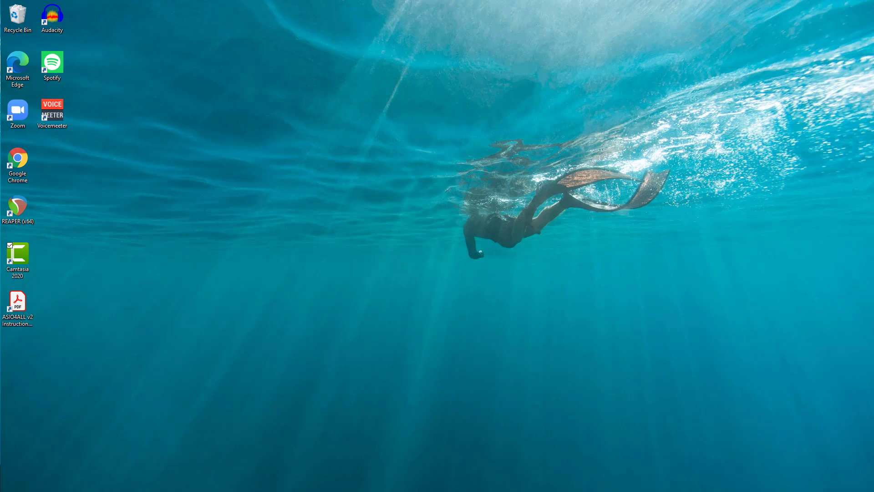
# - Launch Control Panel from Start search and reach Hardware and Sound's Manage audio devices
pyautogui.click(16, 488)
pyautogui.write('contr')
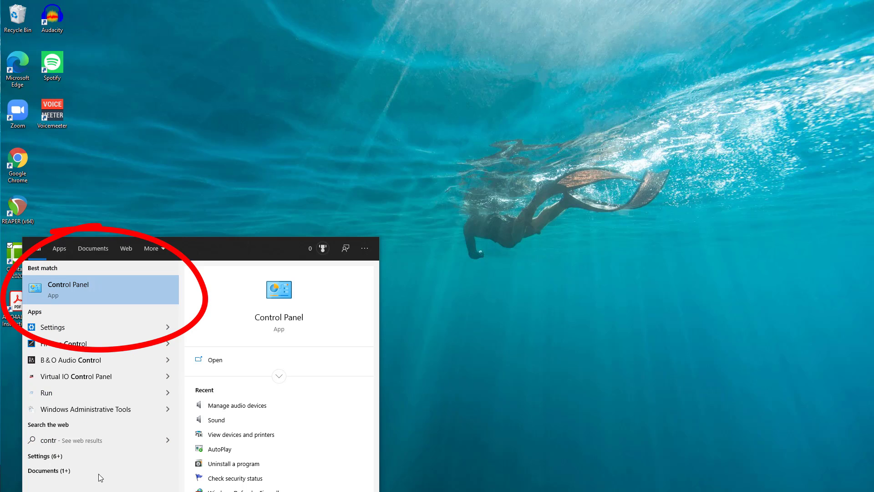
pyautogui.click(68, 288)
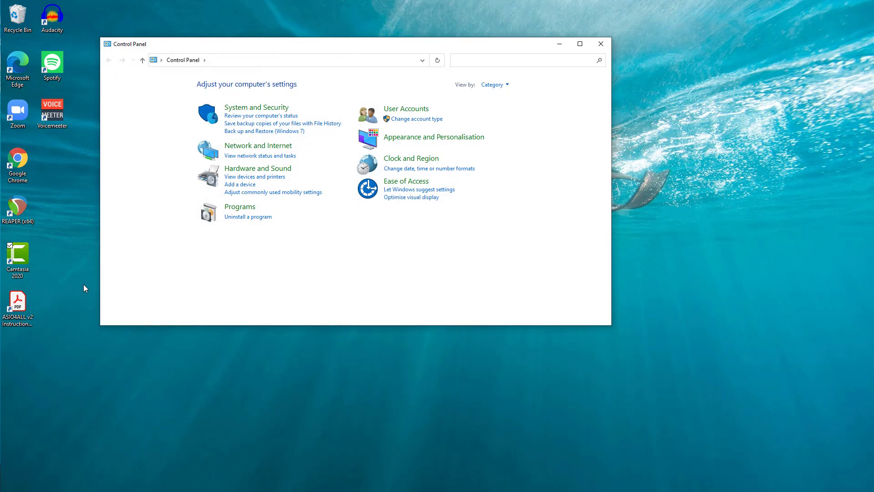
pyautogui.moveTo(538, 201)
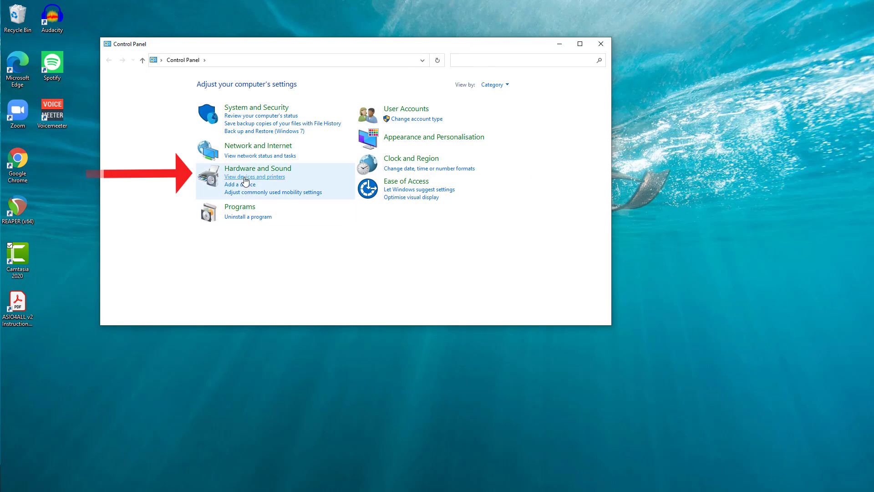
pyautogui.click(257, 167)
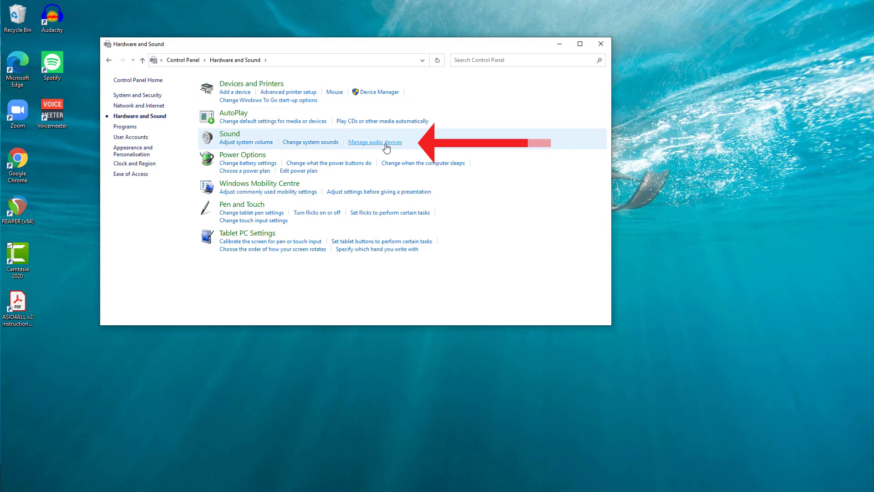
pyautogui.click(375, 142)
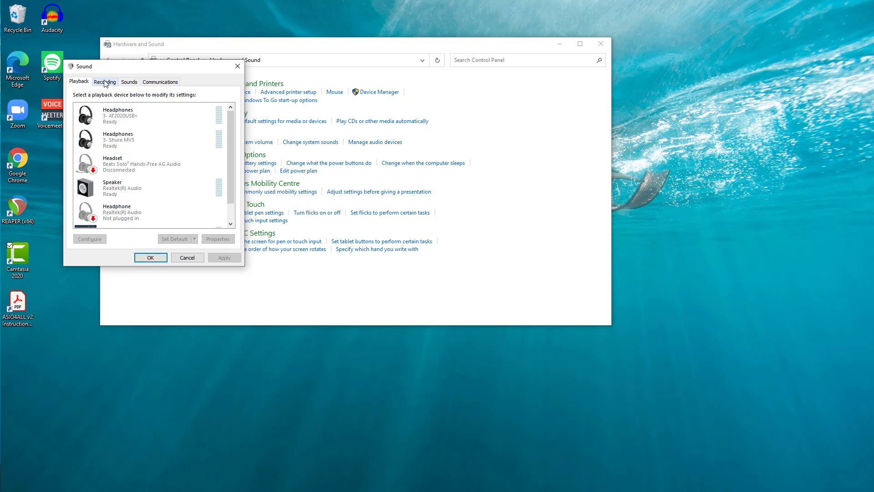
# - Select the AT2020USB+ microphone under Recording and view its input level of 90
pyautogui.click(104, 81)
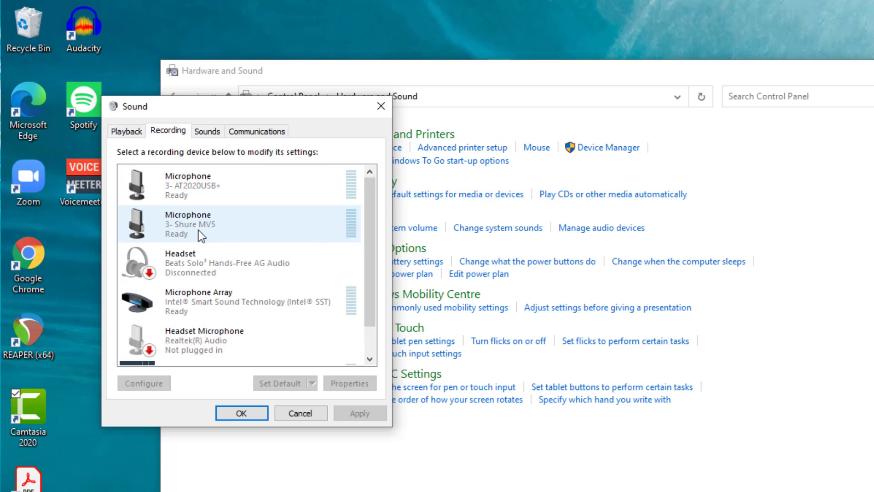
pyautogui.click(187, 185)
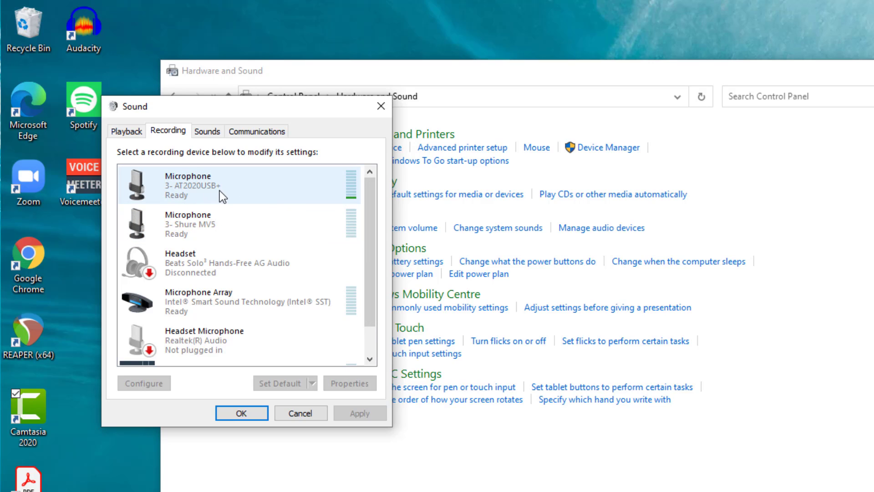
pyautogui.moveTo(239, 222)
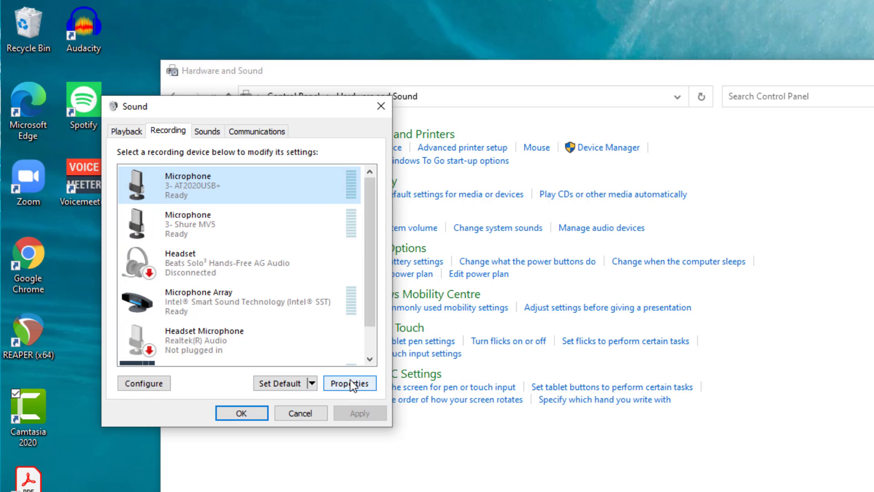
pyautogui.click(349, 383)
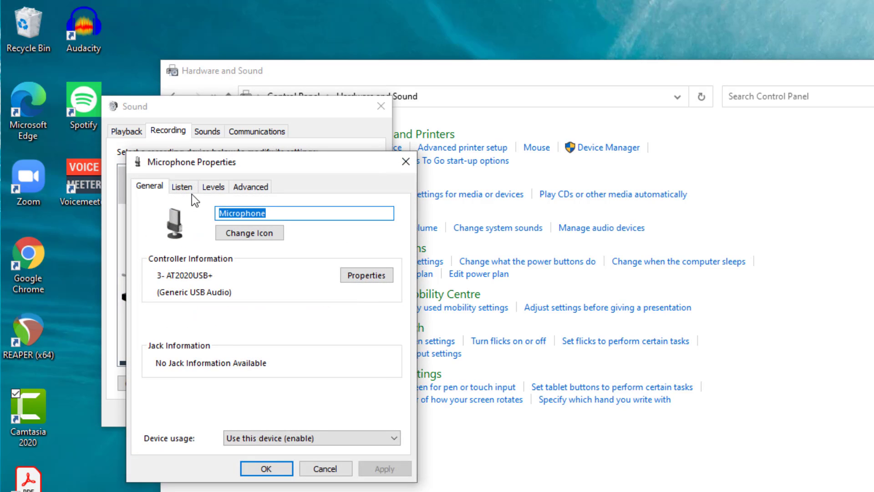
pyautogui.click(213, 186)
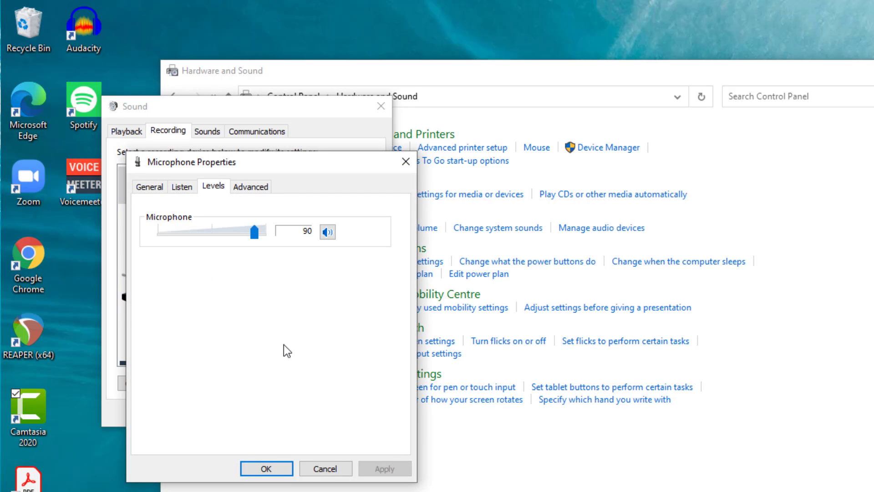
pyautogui.moveTo(197, 315)
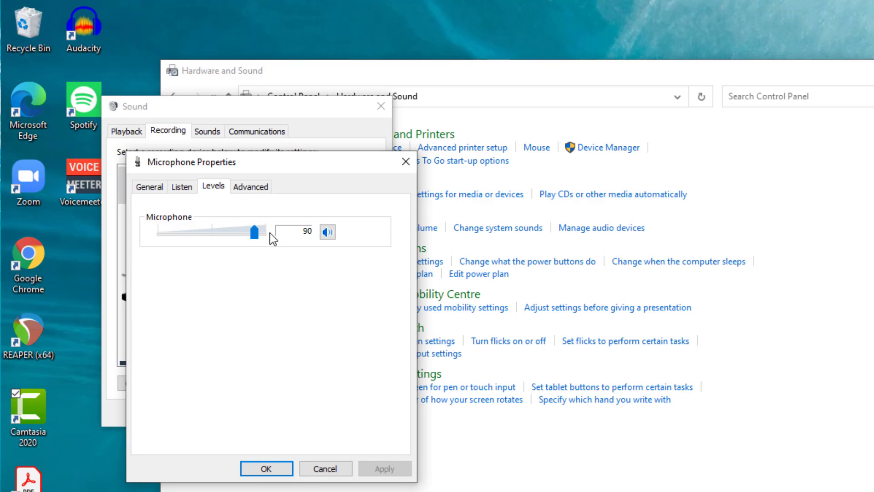
pyautogui.moveTo(189, 249)
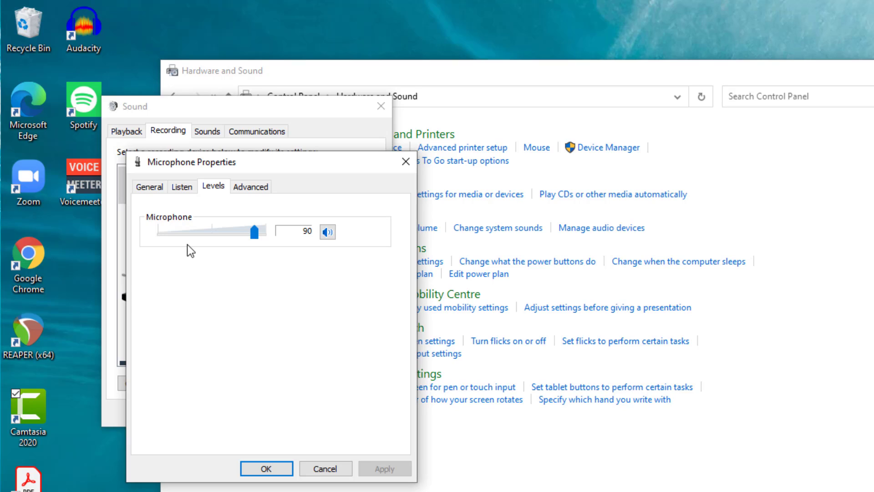
pyautogui.moveTo(182, 244)
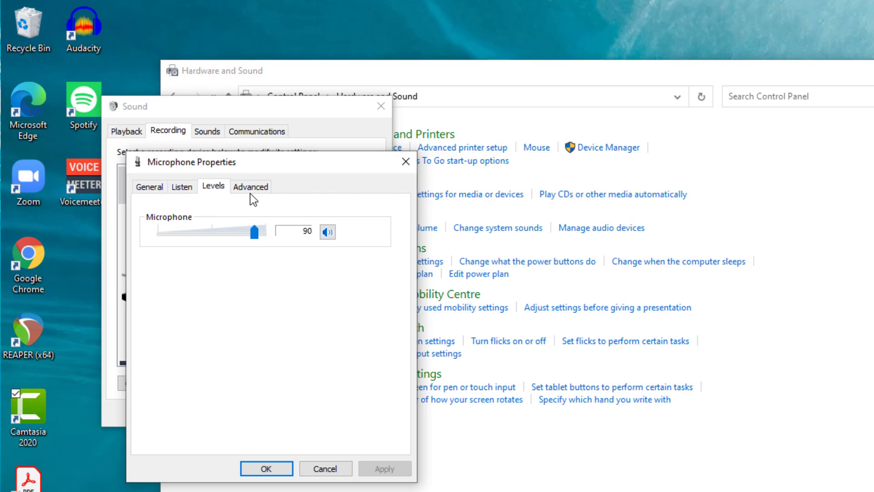
# - Check the AT2020USB+ microphone's 16-bit 44100 Hz format under Advanced and accept with OK
pyautogui.click(251, 186)
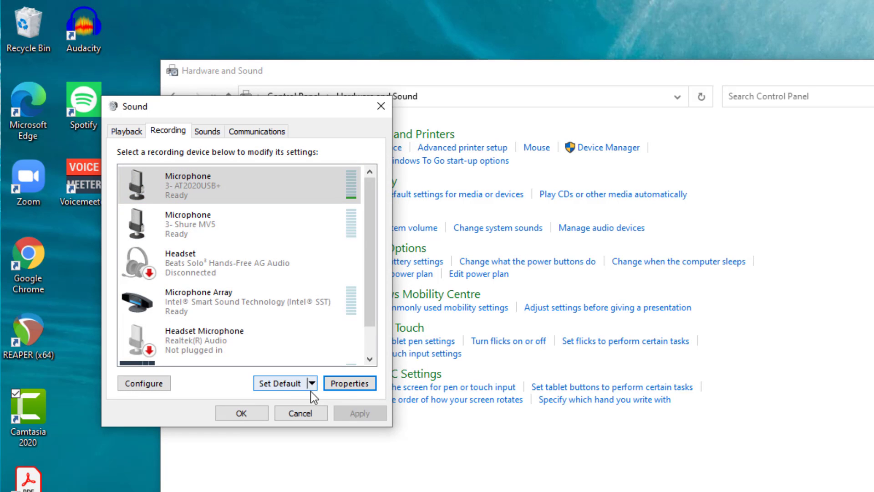
pyautogui.click(349, 383)
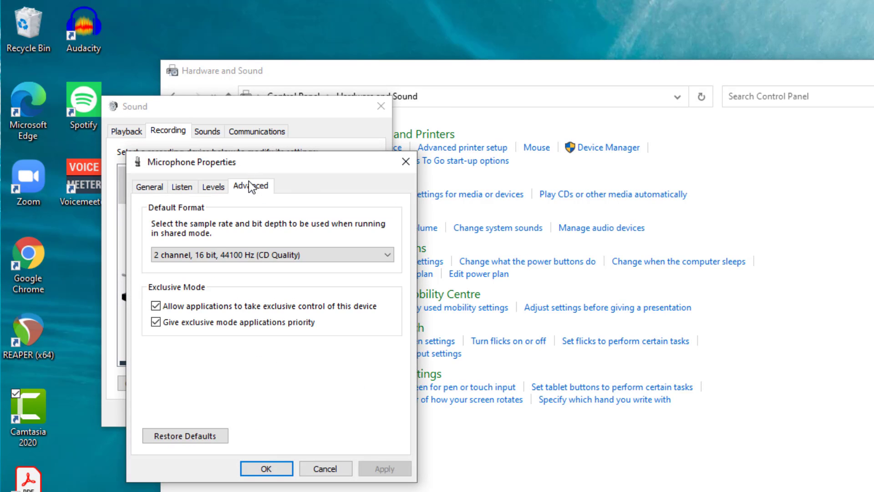
pyautogui.moveTo(170, 272)
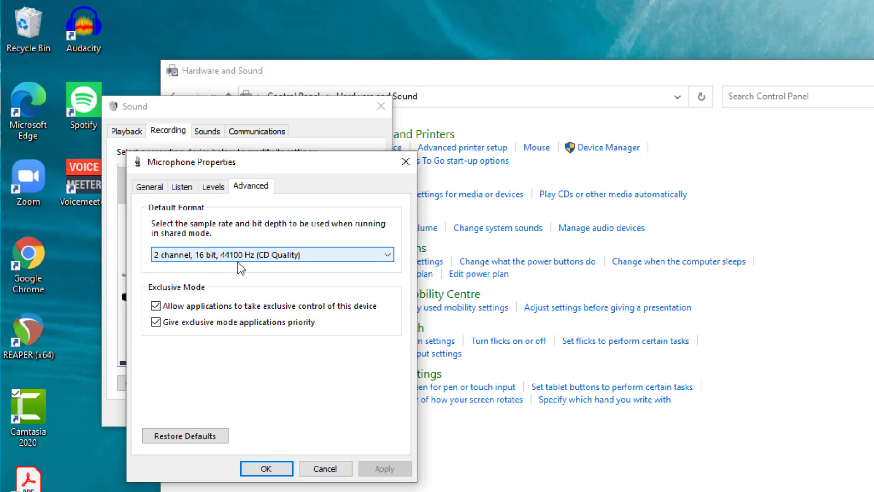
pyautogui.moveTo(286, 268)
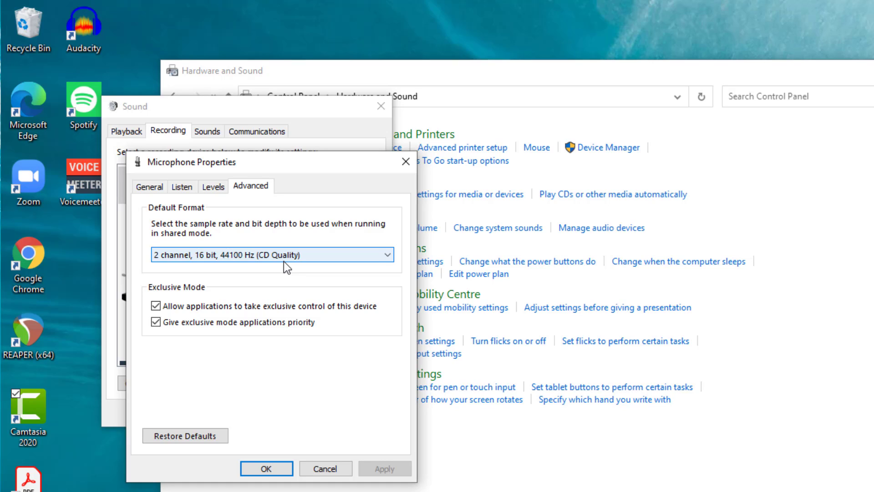
pyautogui.moveTo(294, 285)
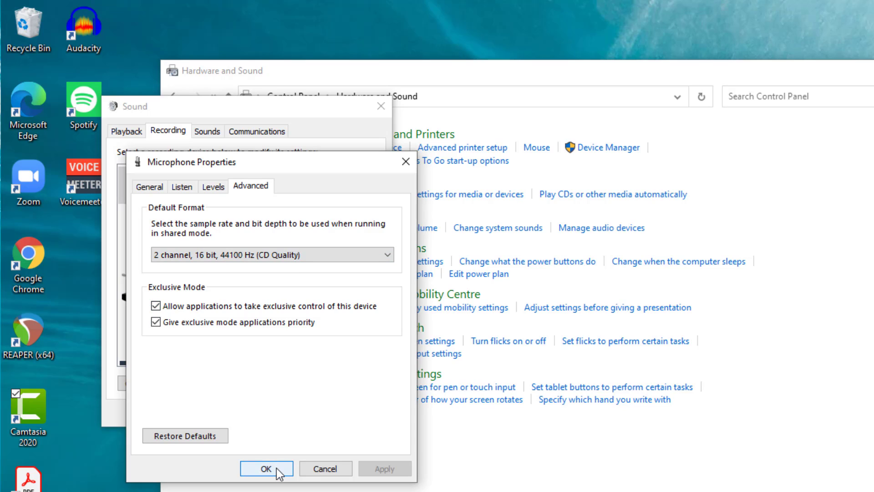
pyautogui.click(267, 468)
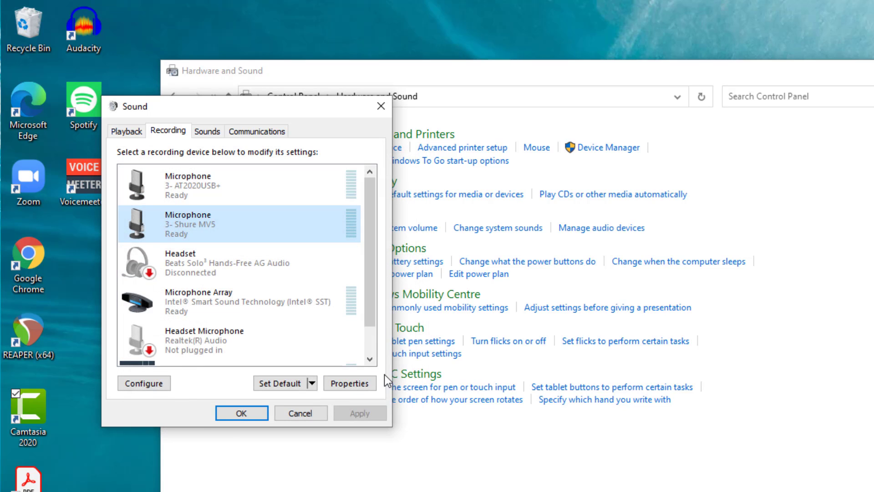
pyautogui.click(349, 383)
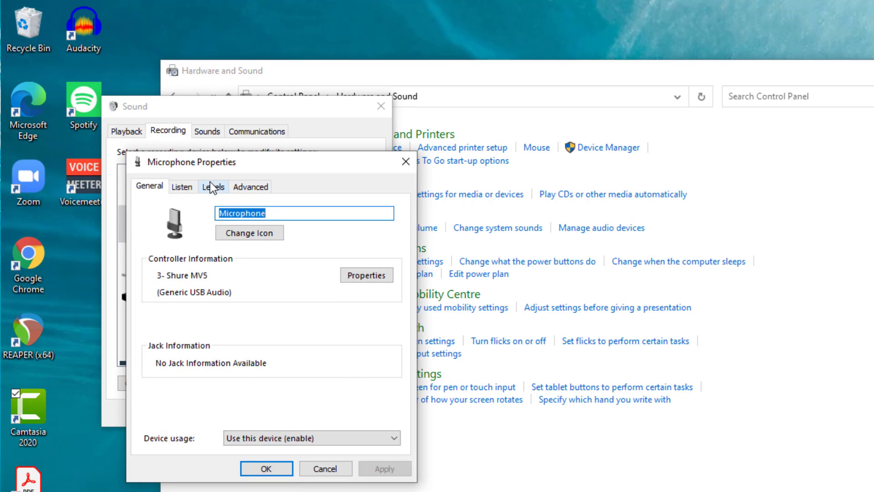
pyautogui.click(213, 186)
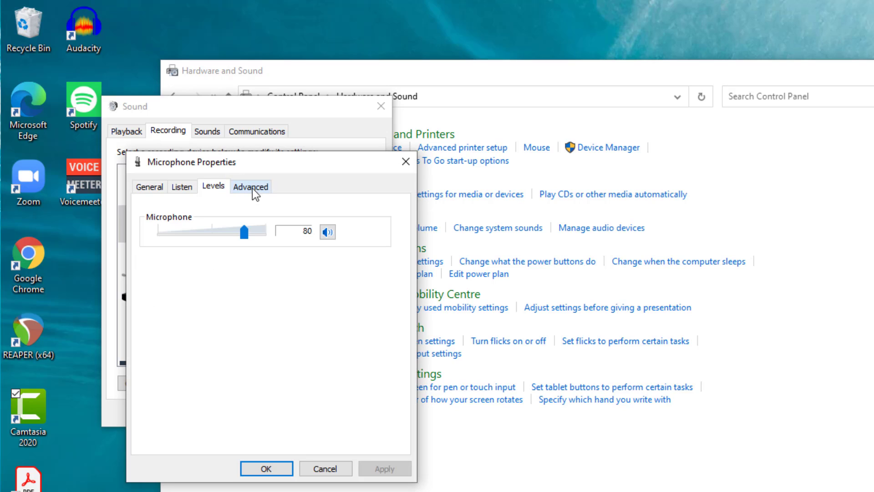
pyautogui.click(251, 186)
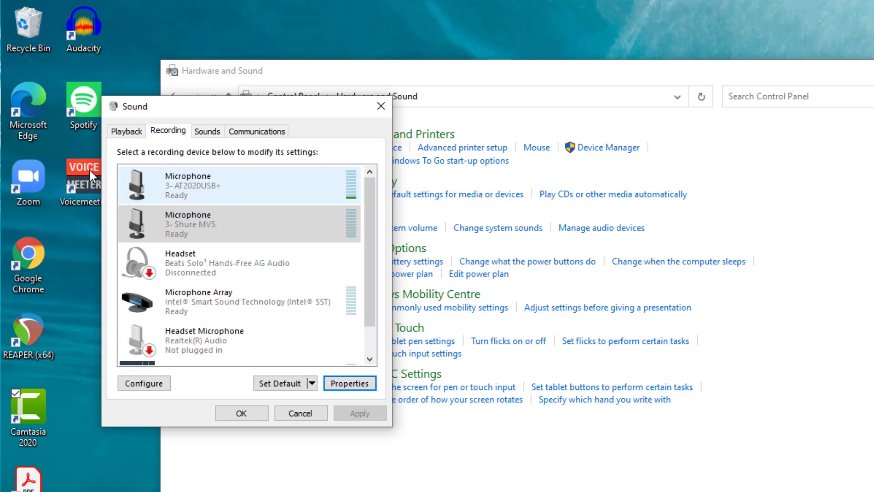
# - Under Playback, confirm the AT2020USB+ headphones' 16-bit 44100 Hz format and close their properties
pyautogui.click(126, 131)
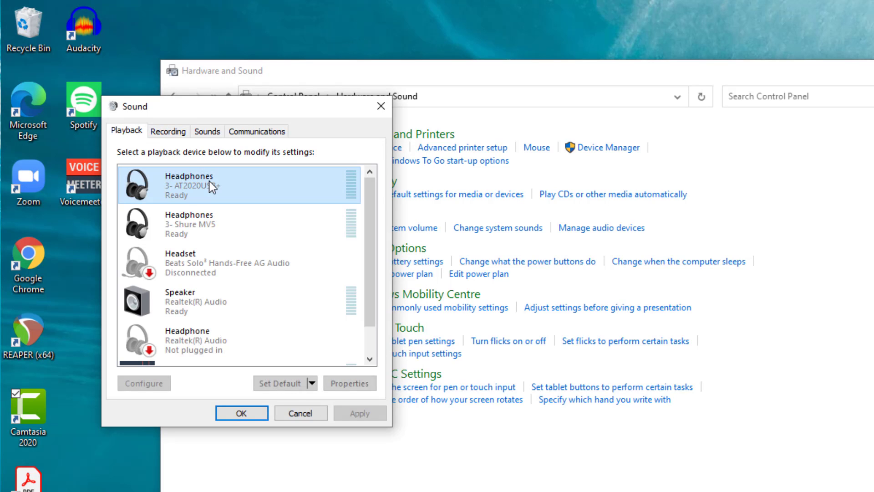
pyautogui.click(349, 383)
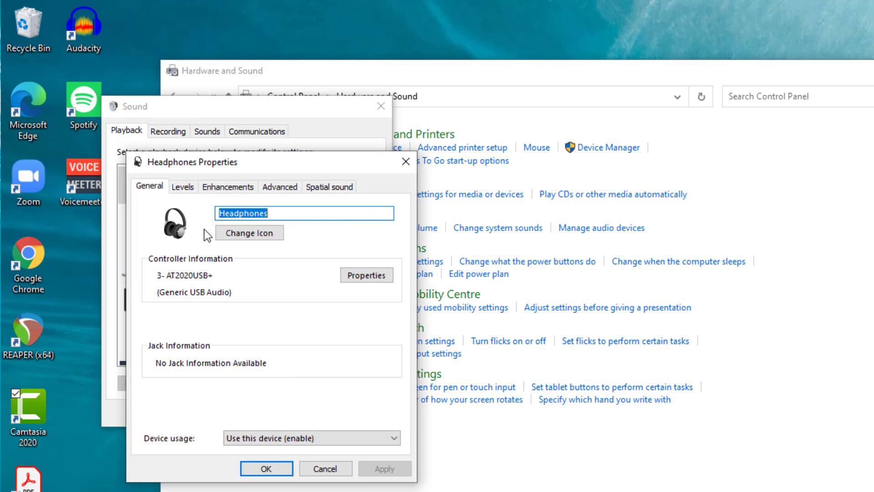
pyautogui.click(279, 186)
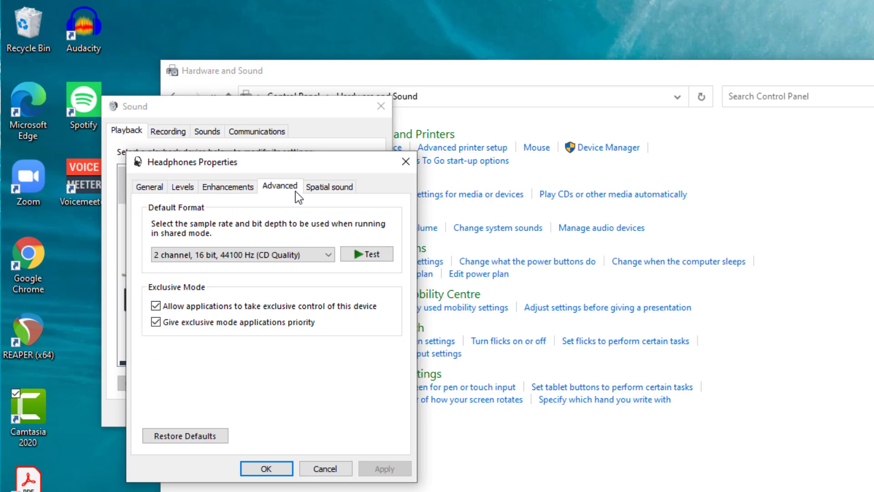
pyautogui.moveTo(210, 169)
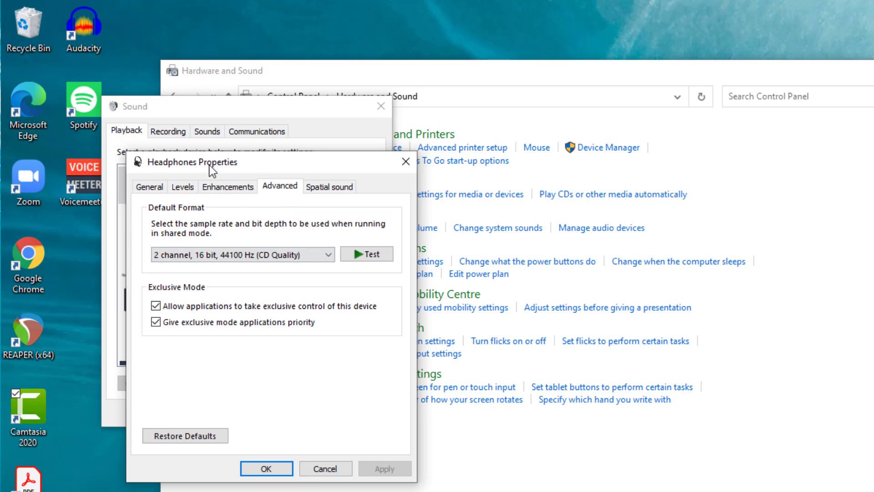
pyautogui.click(266, 468)
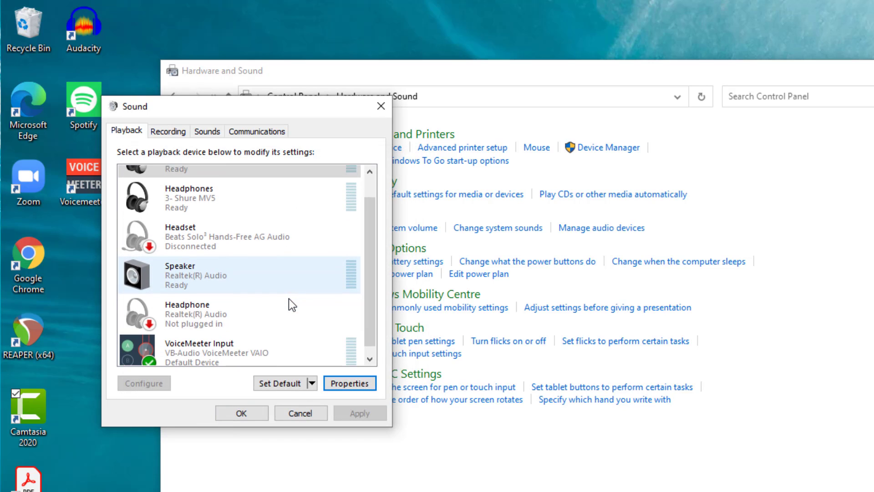
pyautogui.scroll(-3)
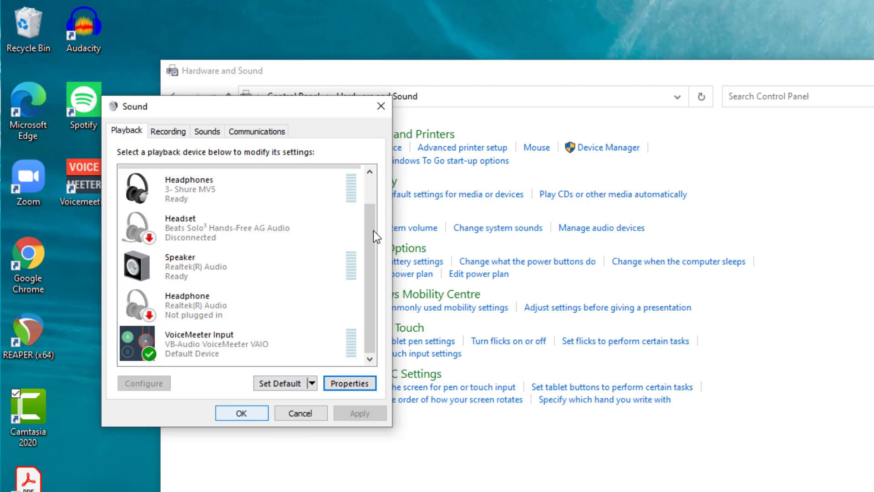
# - Close the Sound dialog and Control Panel, then launch Voicemeeter from the desktop shortcut
pyautogui.click(241, 413)
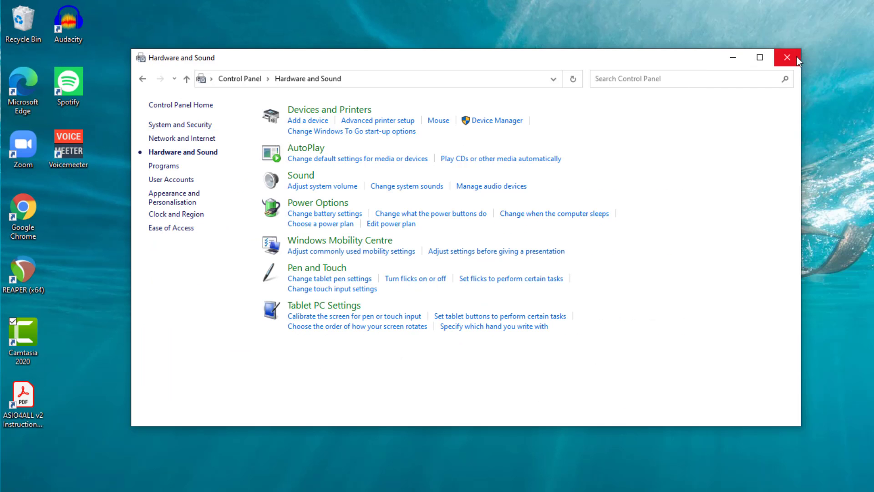
pyautogui.click(787, 58)
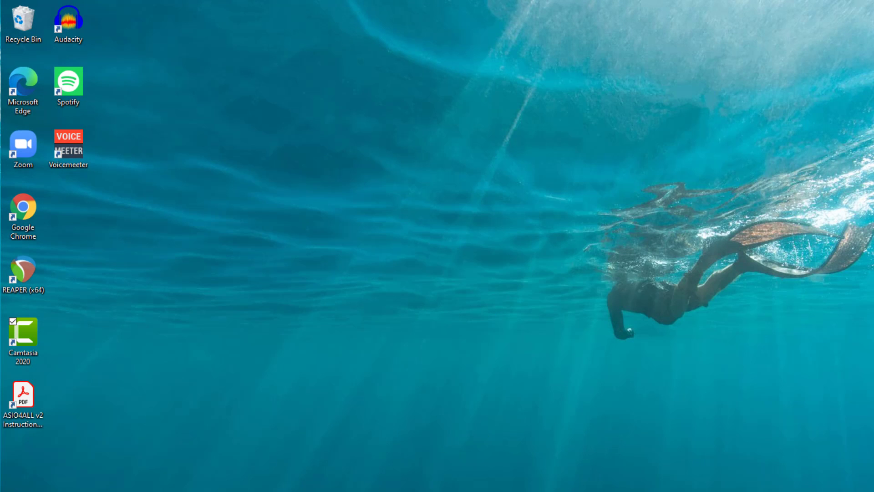
pyautogui.doubleClick(68, 149)
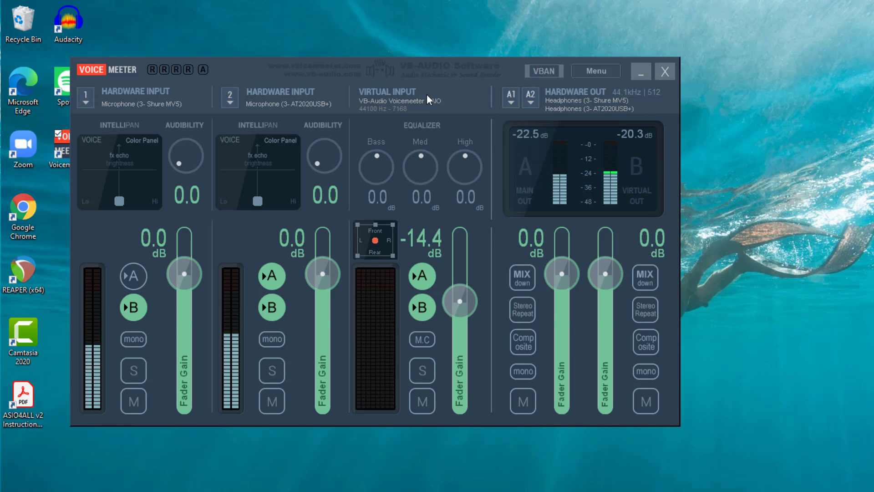
pyautogui.moveTo(398, 142)
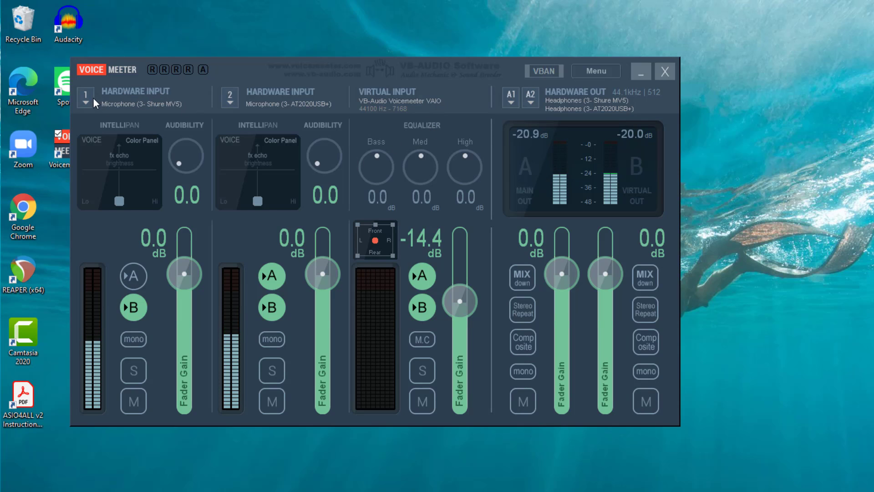
# - Check hardware input 1's device list shows Shure MV5 and keep AT2020USB+ on hardware input 2
pyautogui.click(84, 100)
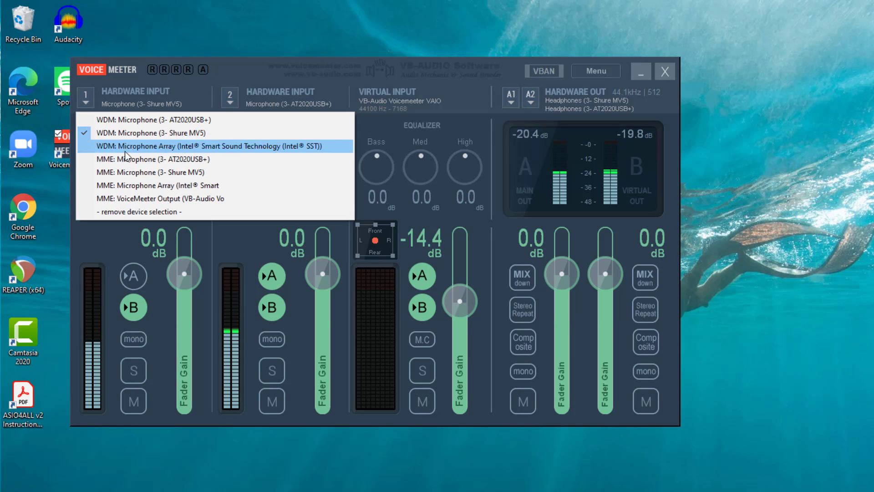
pyautogui.moveTo(128, 137)
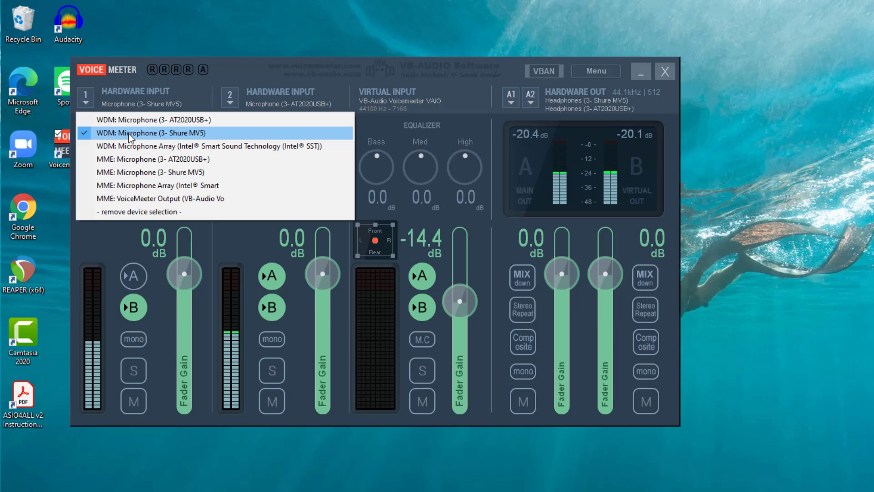
pyautogui.moveTo(139, 138)
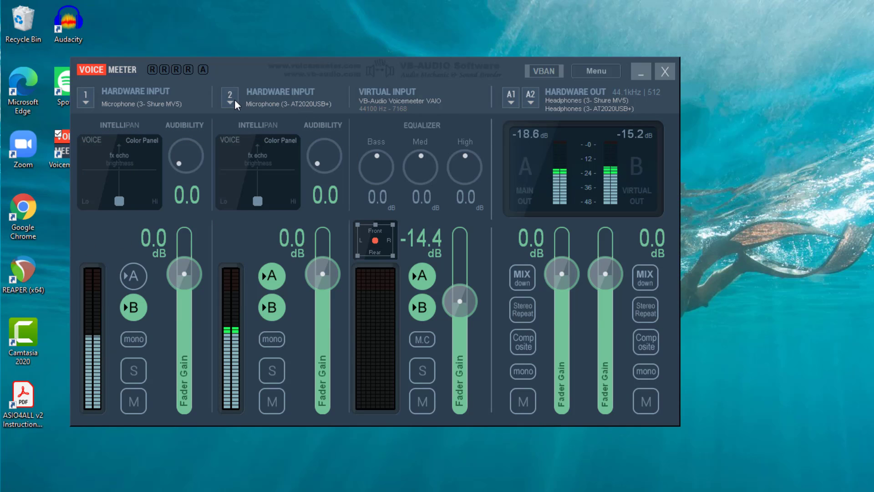
pyautogui.click(229, 99)
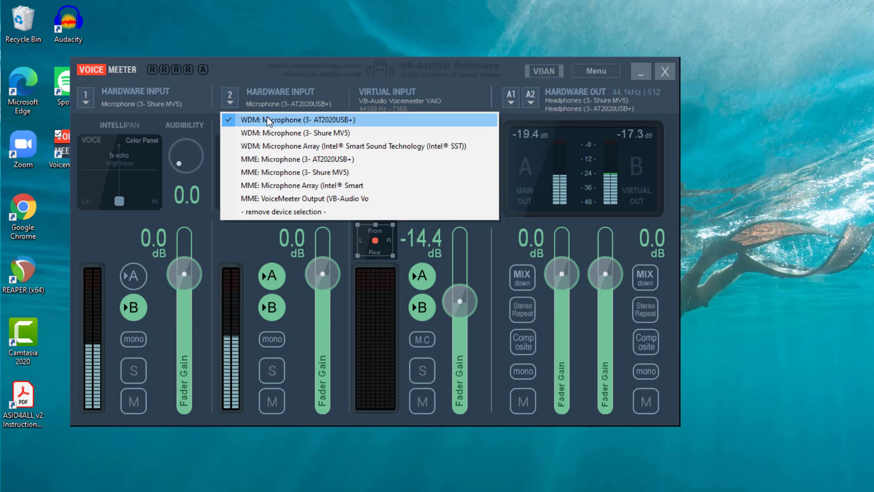
pyautogui.click(295, 119)
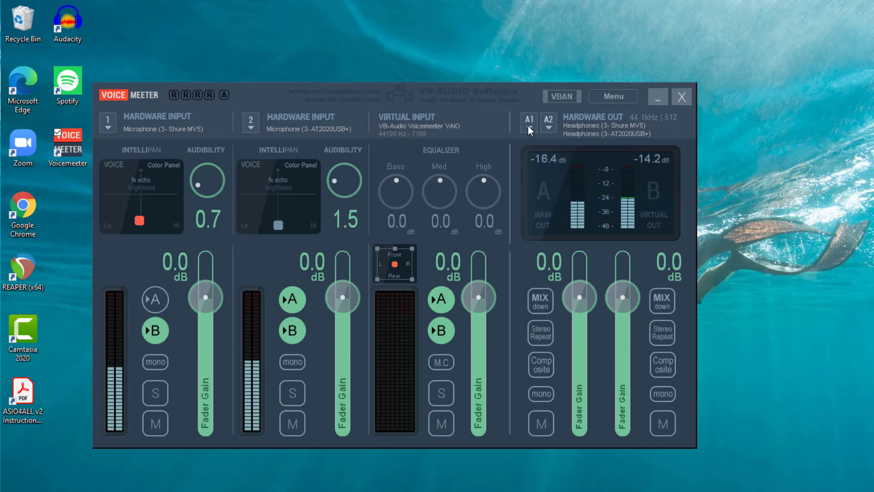
pyautogui.click(528, 120)
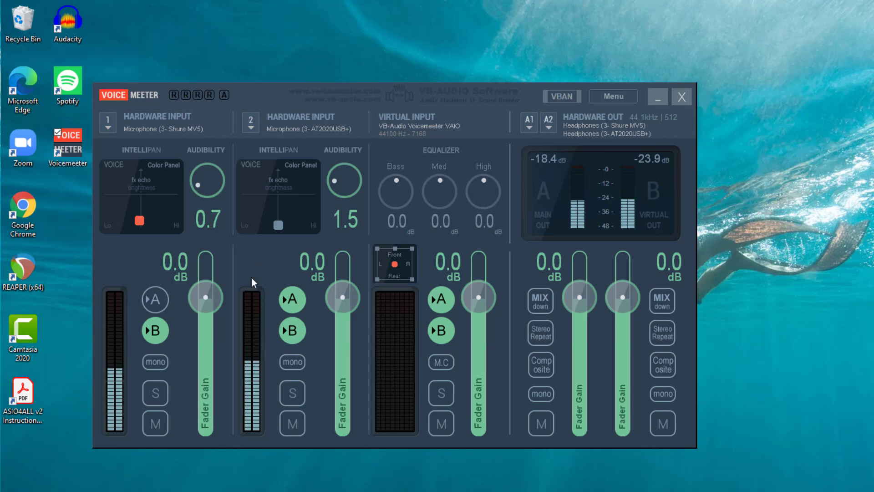
pyautogui.moveTo(313, 278)
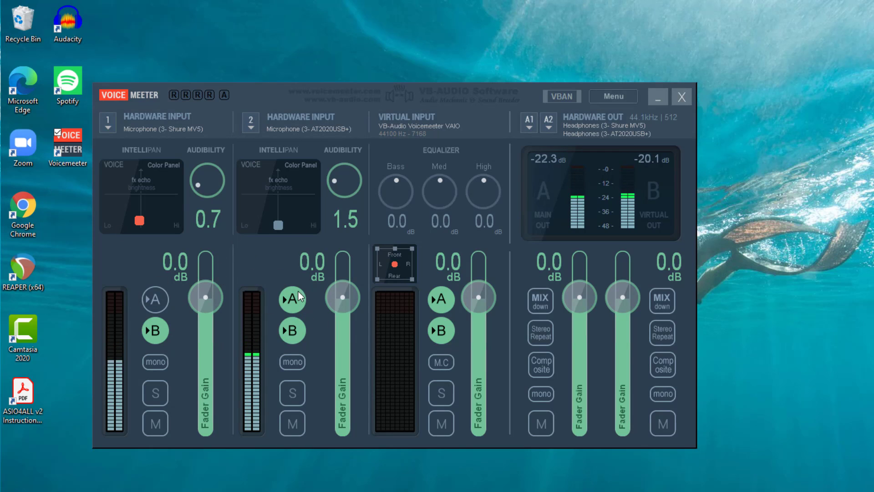
pyautogui.moveTo(315, 262)
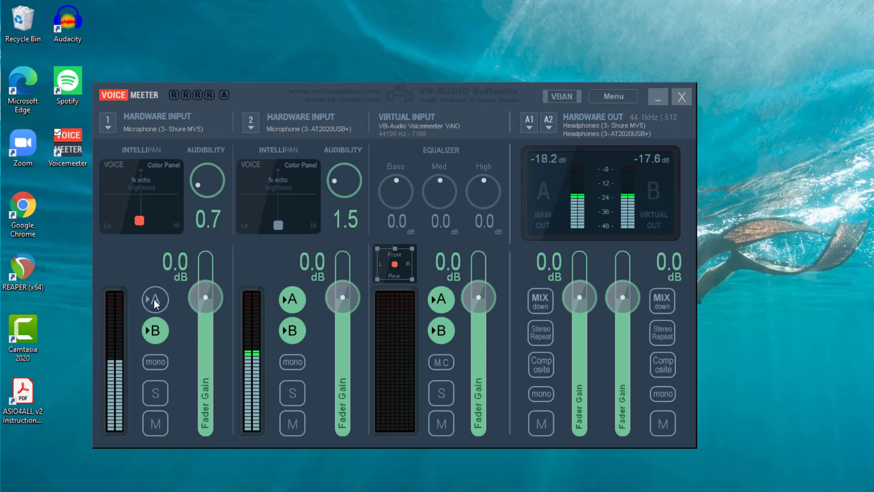
pyautogui.click(155, 300)
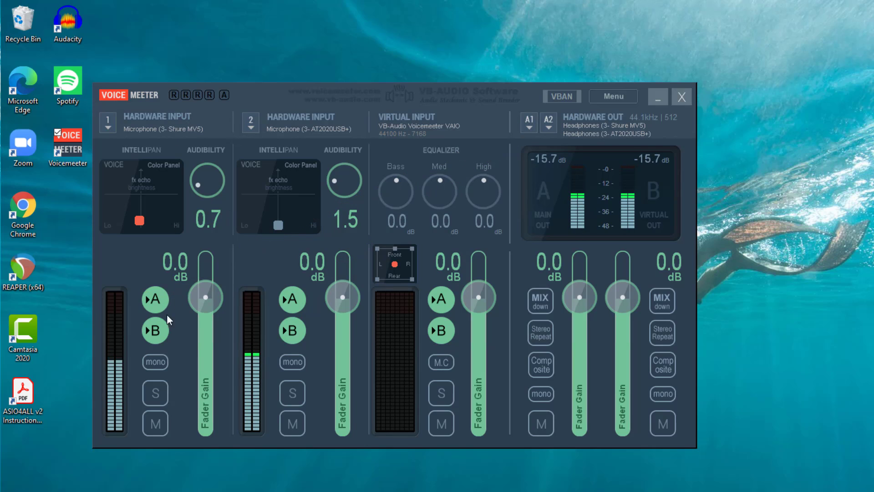
pyautogui.click(154, 299)
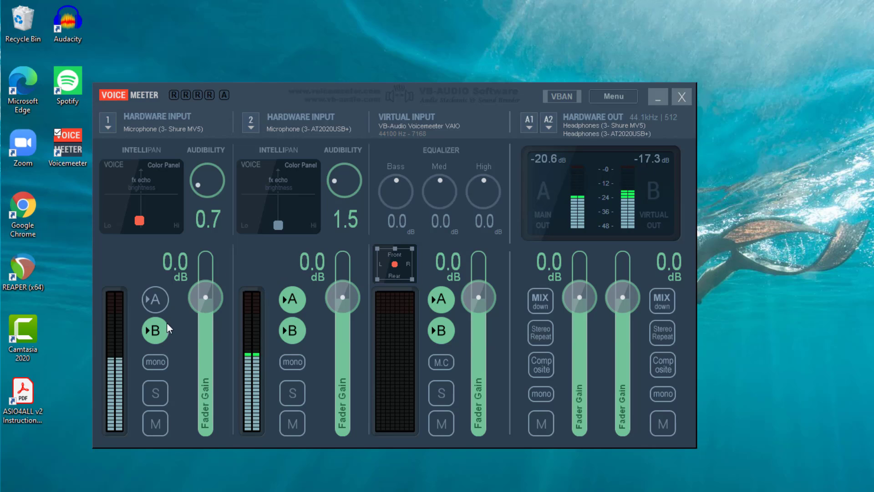
pyautogui.moveTo(413, 347)
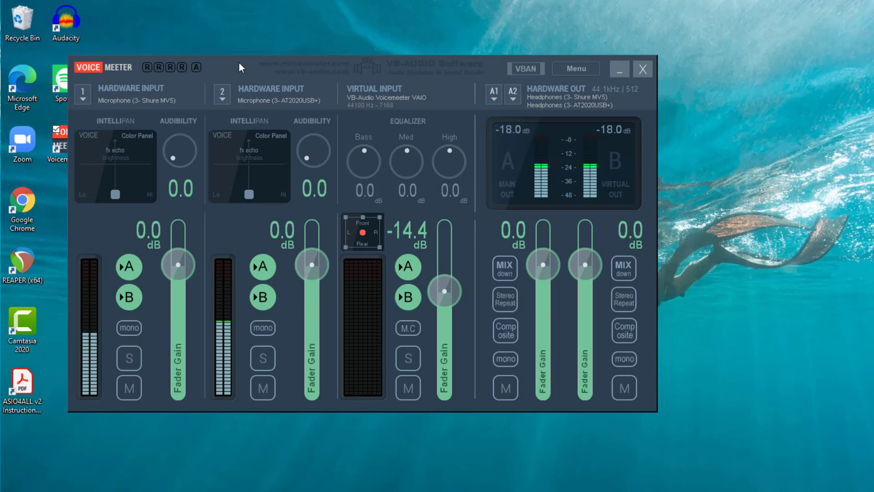
pyautogui.moveTo(675, 54)
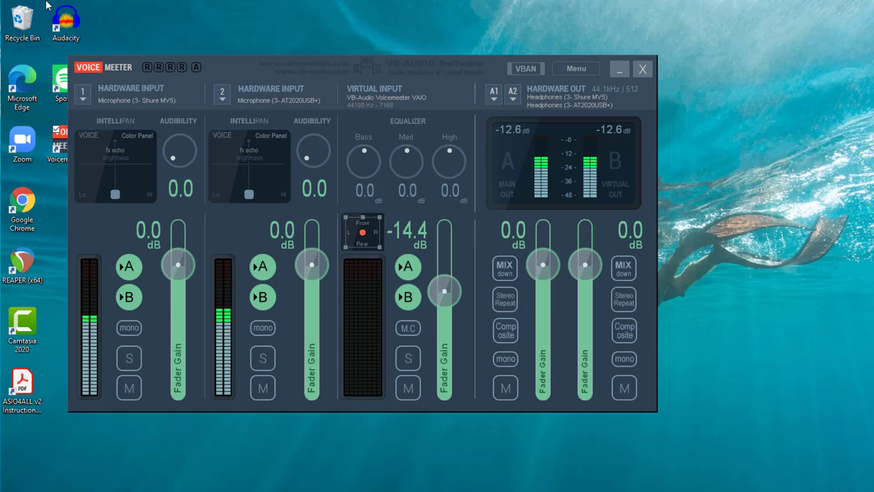
# - Bring the Hardware and Sound Control Panel window back in front of Voicemeeter
pyautogui.click(642, 68)
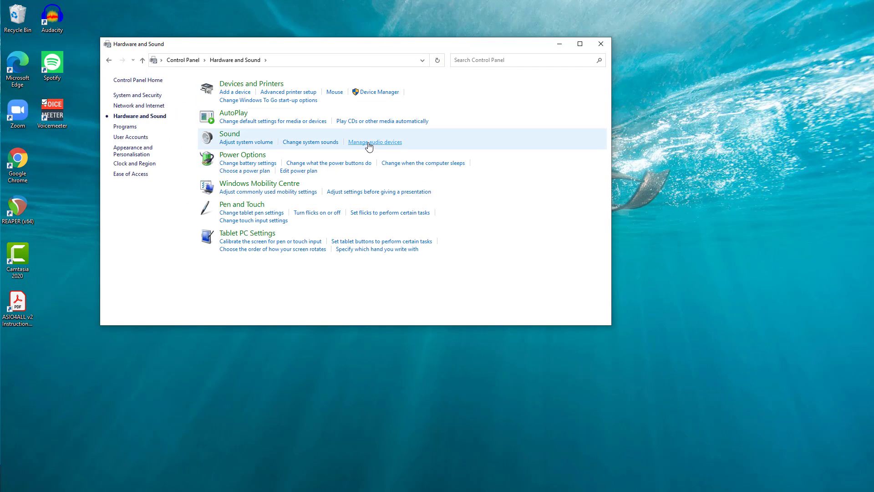
# - Confirm VoiceMeeter Output is the default recording device, then close Sound and Control Panel
pyautogui.click(374, 142)
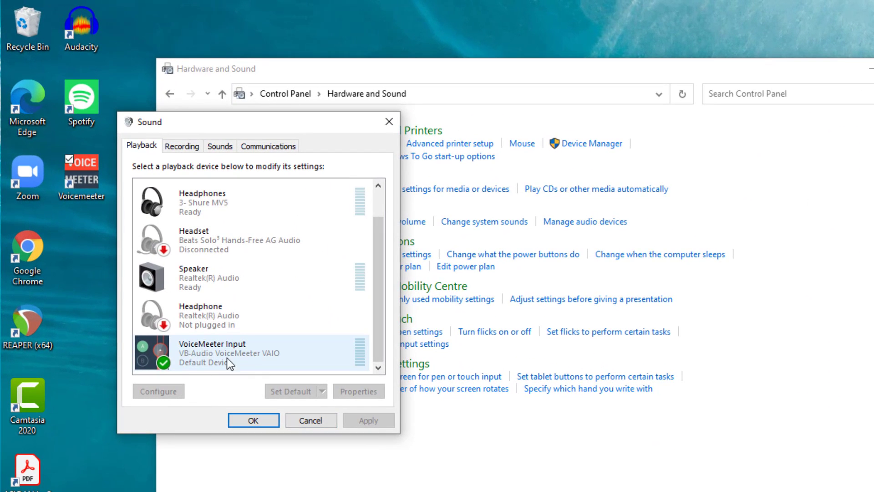
pyautogui.moveTo(188, 368)
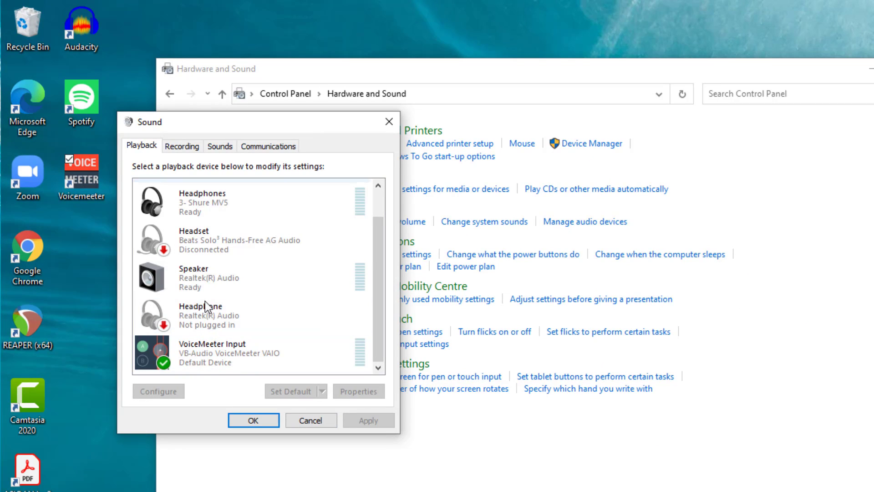
pyautogui.click(182, 146)
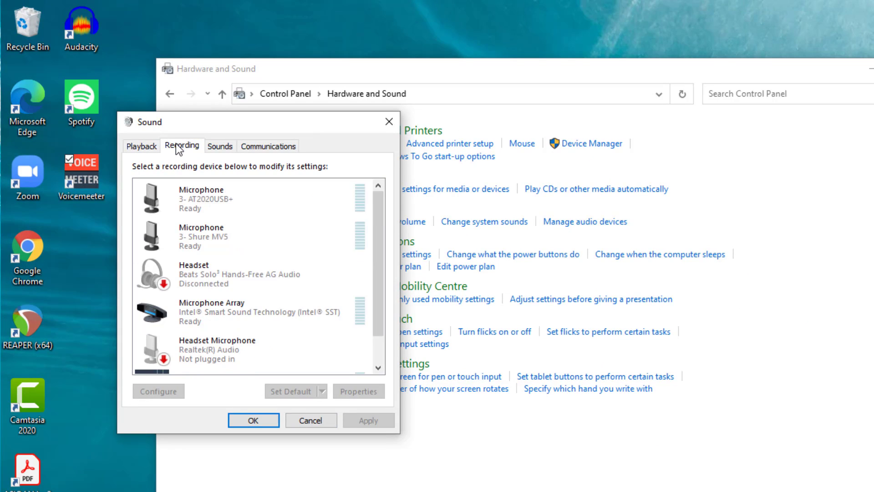
pyautogui.scroll(-3)
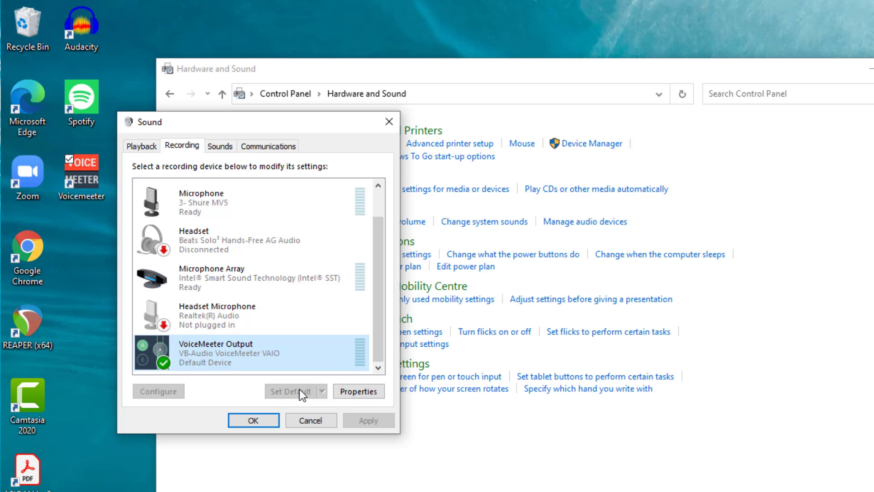
pyautogui.click(253, 420)
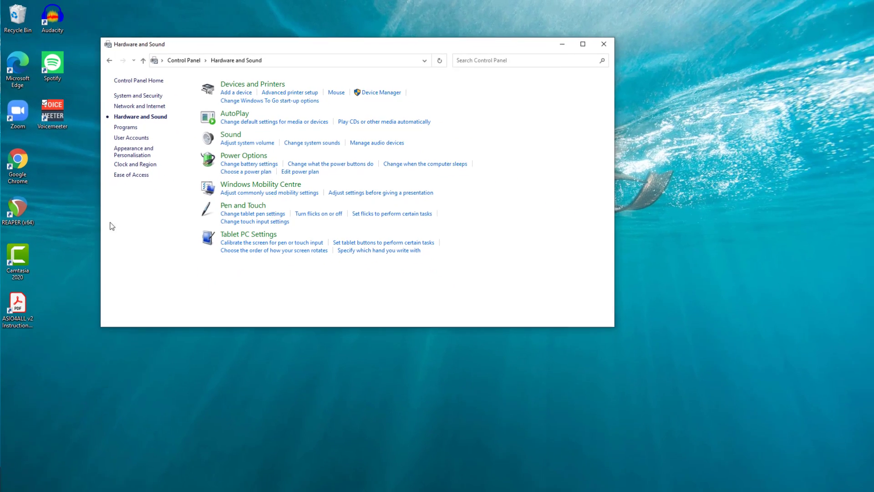
pyautogui.click(602, 43)
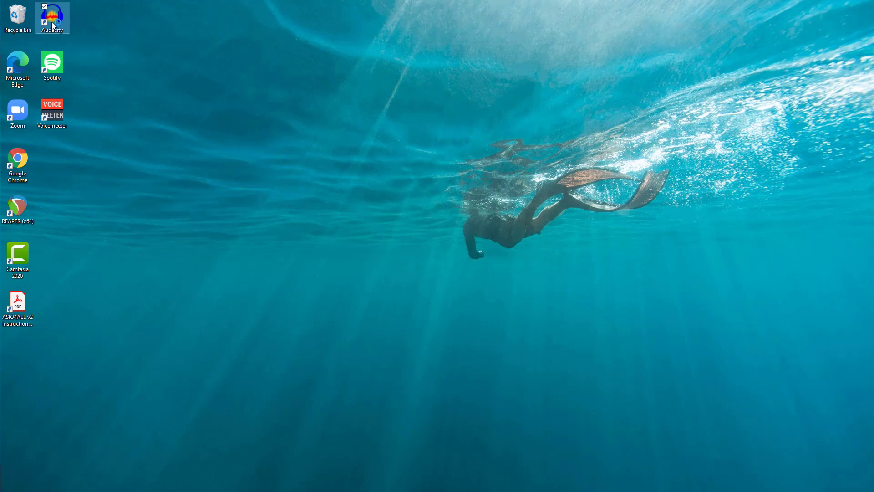
# - Launch Audacity and keep VoiceMeeter Output recording with 2 (Stereo) channels
pyautogui.doubleClick(52, 17)
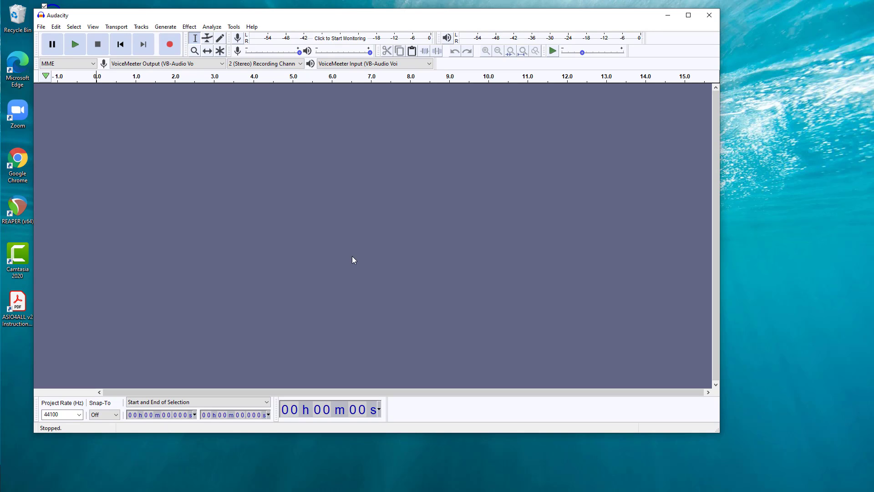
pyautogui.click(167, 63)
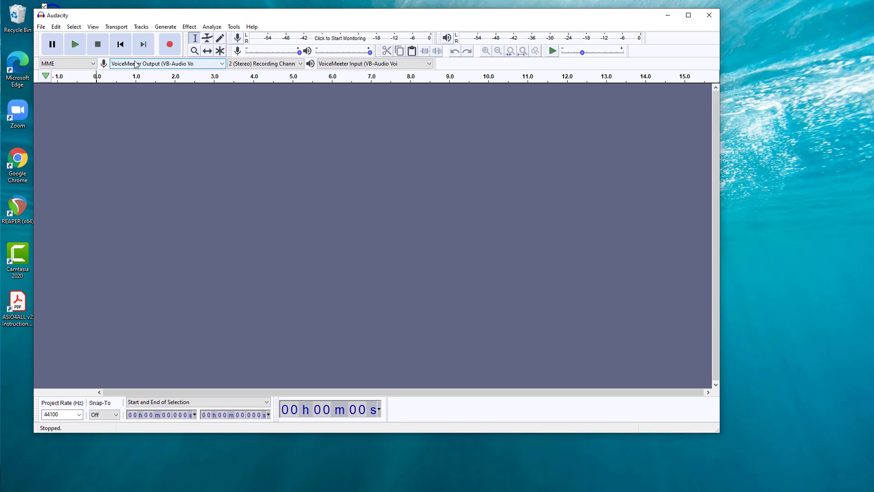
pyautogui.click(222, 64)
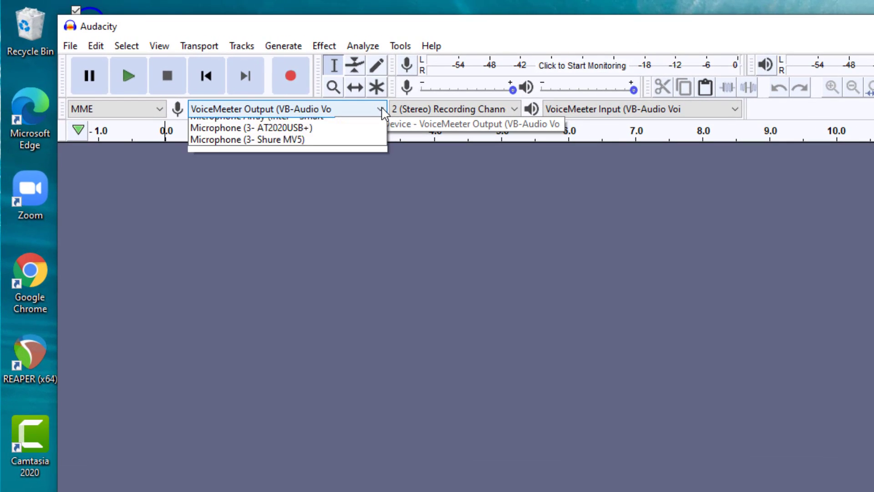
pyautogui.click(285, 108)
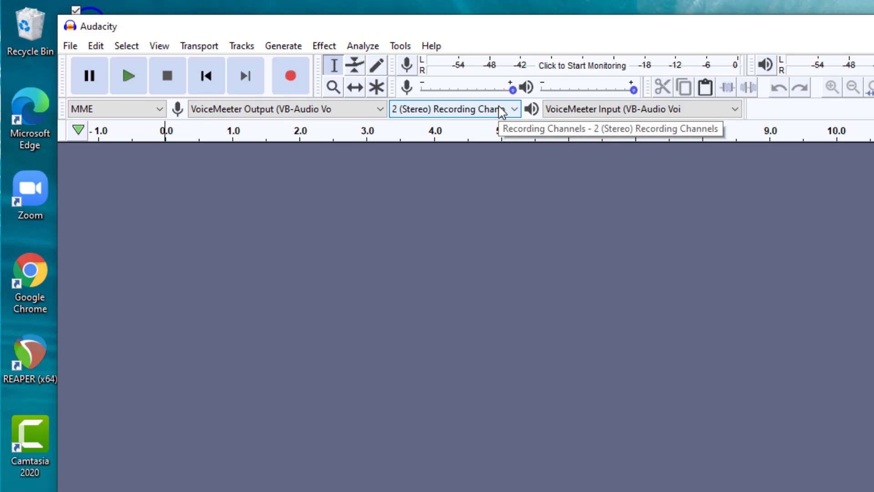
pyautogui.click(453, 108)
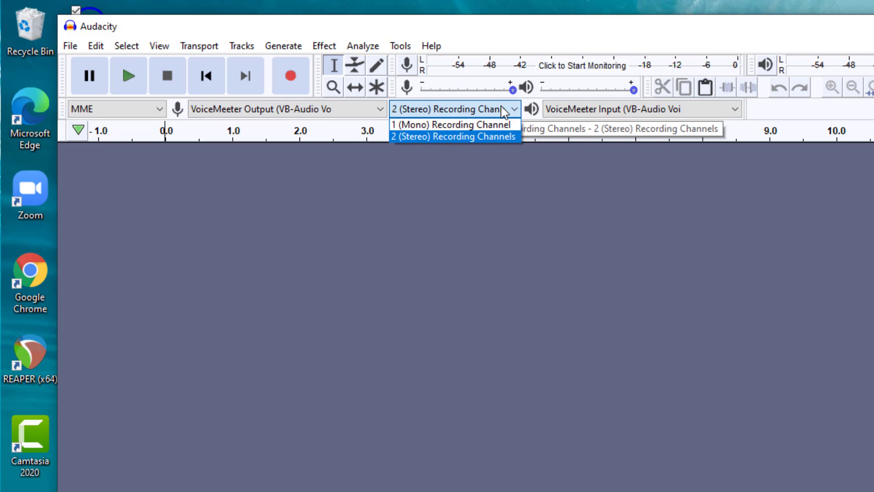
pyautogui.click(451, 136)
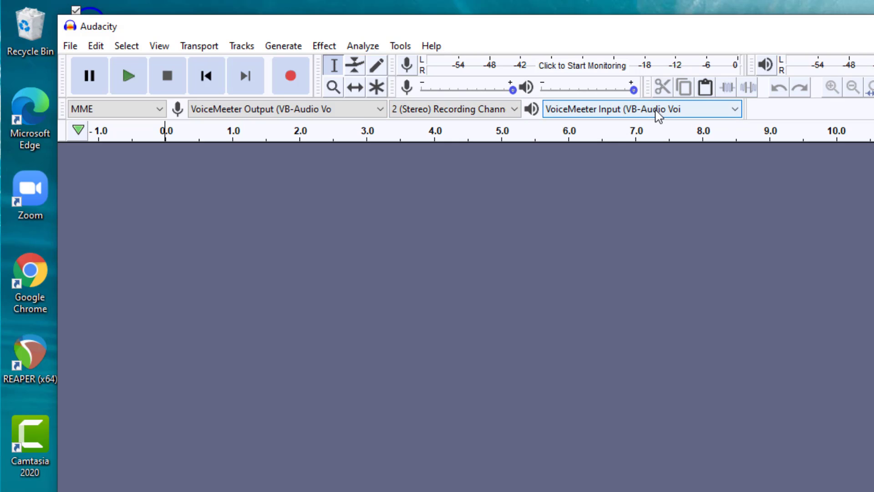
pyautogui.moveTo(737, 116)
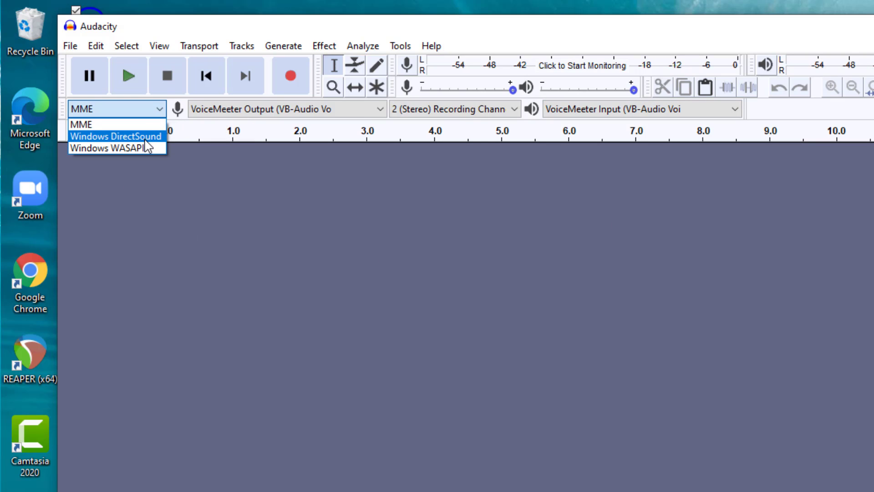
# - Set the audio host to Windows DirectSound, recording from VoiceMeeter Output, playback to VoiceMeeter Input
pyautogui.click(116, 136)
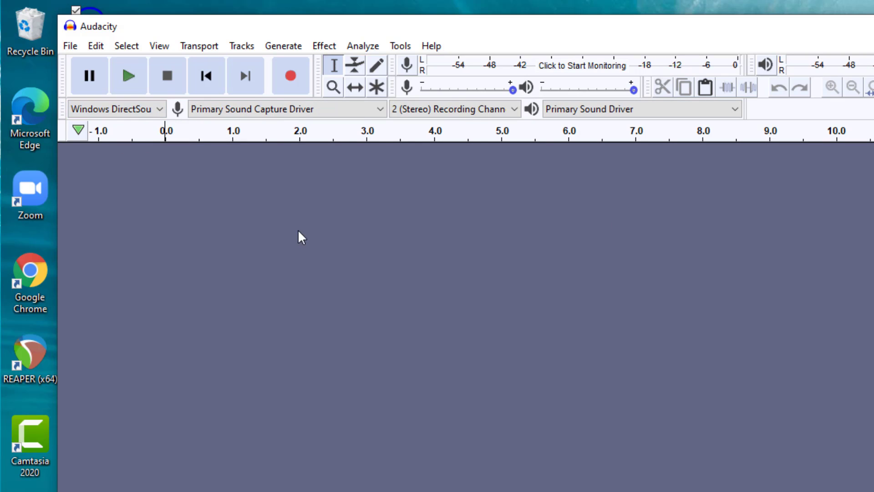
pyautogui.click(284, 108)
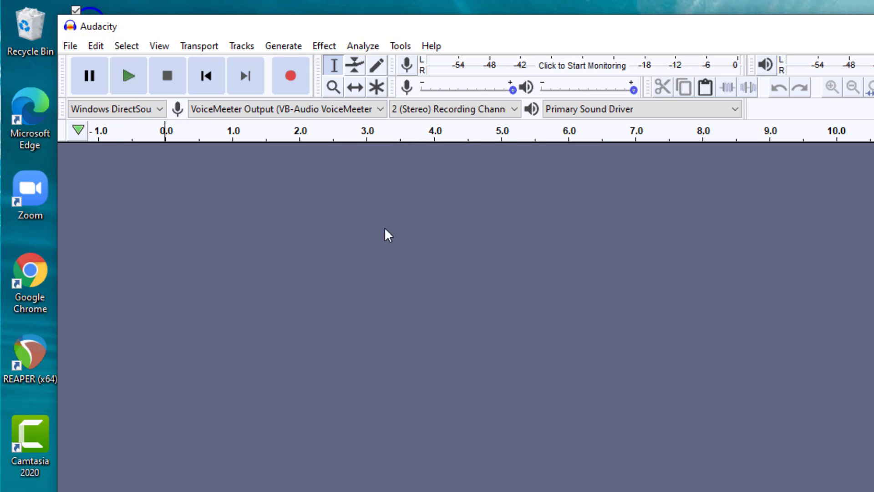
pyautogui.click(641, 108)
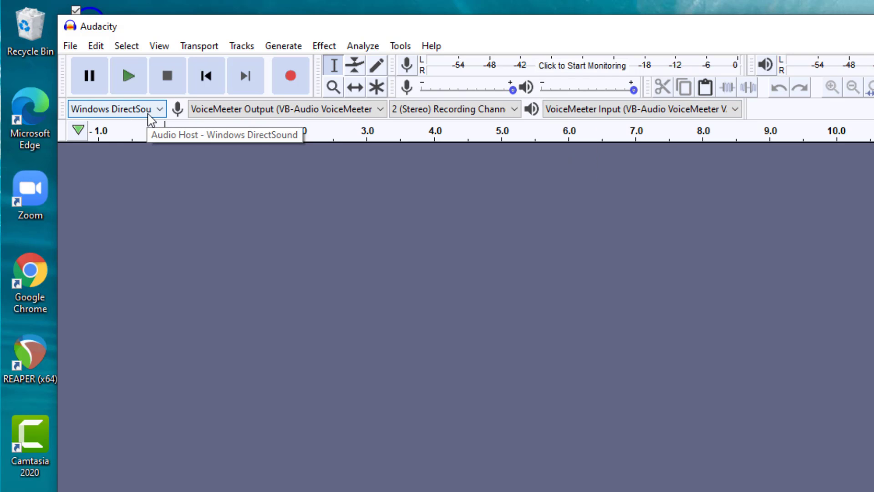
pyautogui.moveTo(188, 267)
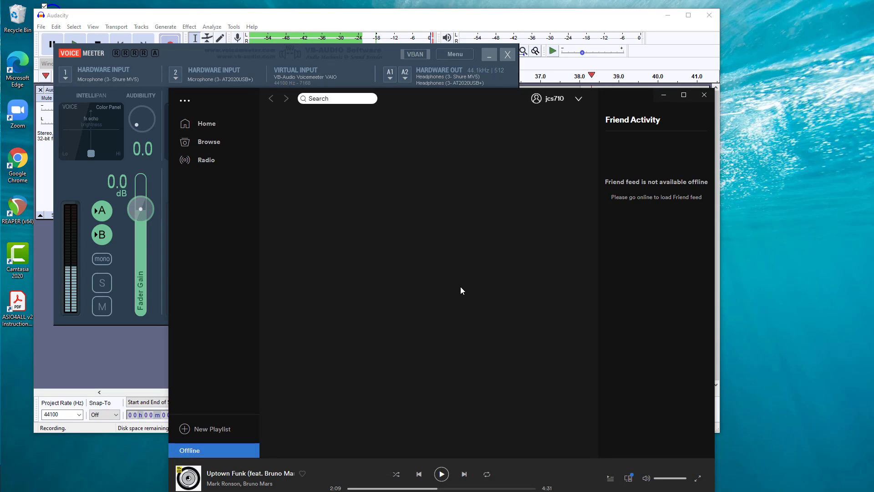
# - Start the song playing in Spotify so it feeds Voicemeeter's virtual input
pyautogui.click(441, 474)
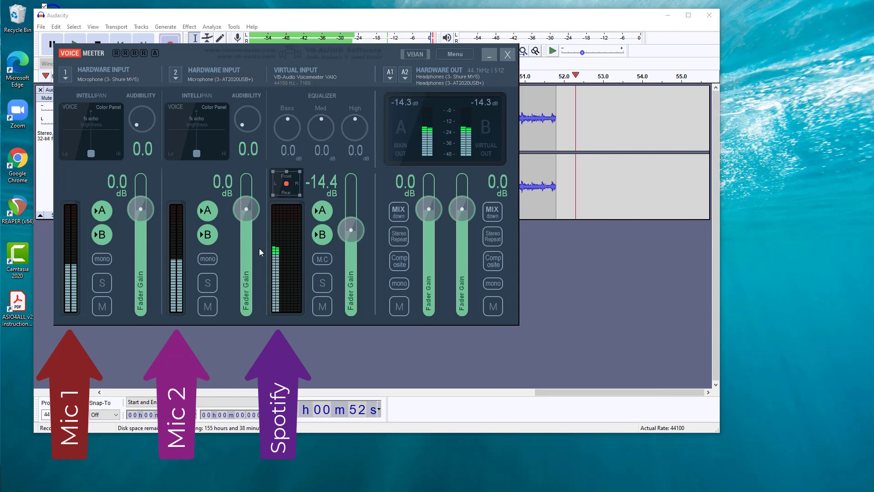
# - Drag both microphone faders to -inf and set the Spotify virtual input to about -36.6 dB
pyautogui.moveTo(245, 209); pyautogui.dragTo(244, 296)
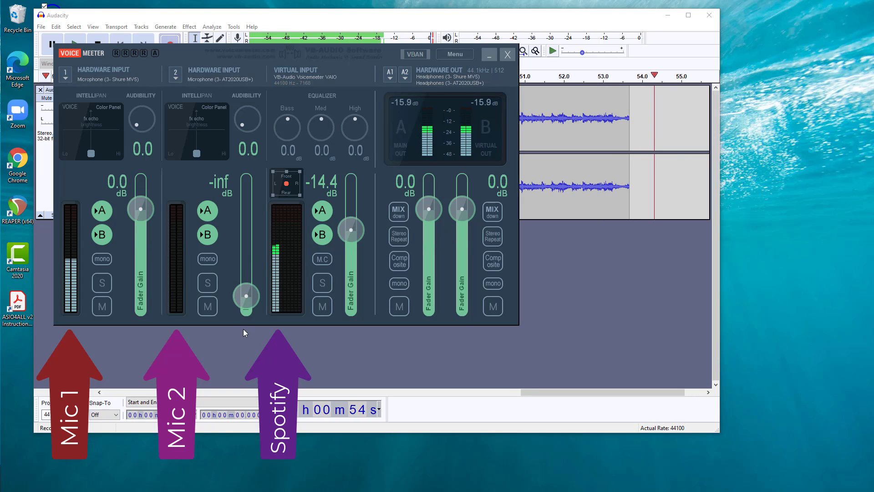
pyautogui.moveTo(140, 209); pyautogui.dragTo(141, 295)
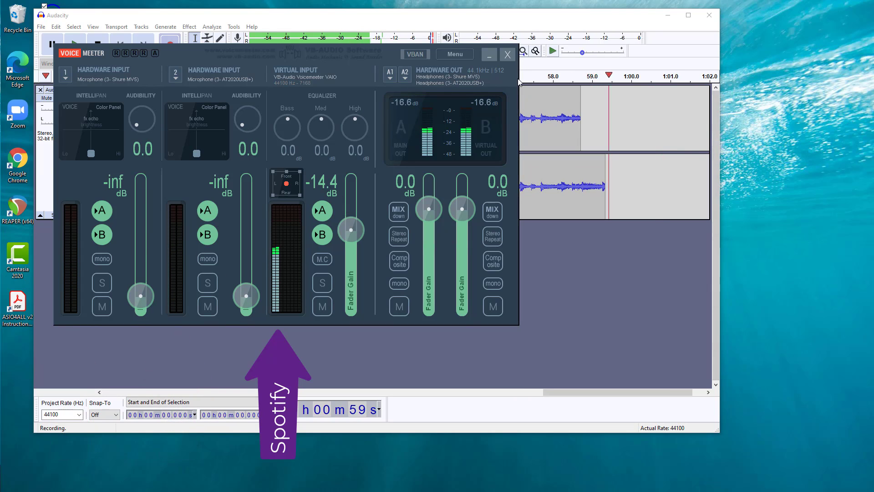
pyautogui.click(506, 53)
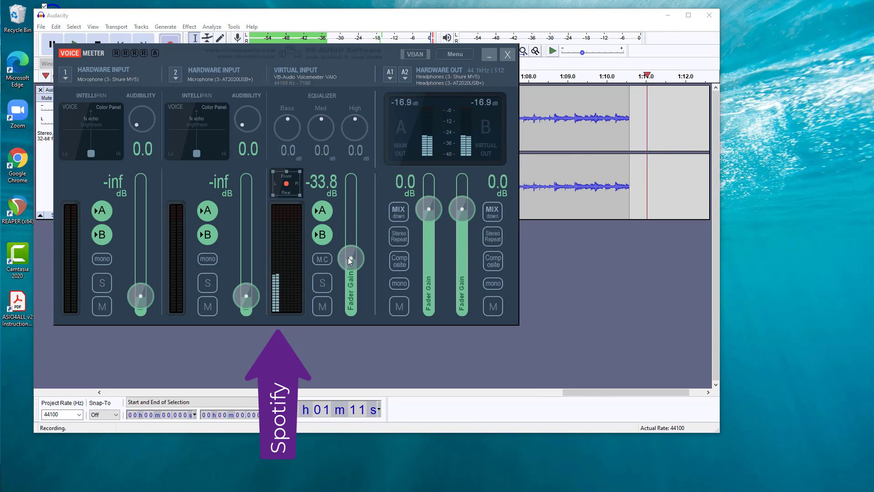
pyautogui.moveTo(350, 260); pyautogui.dragTo(353, 295)
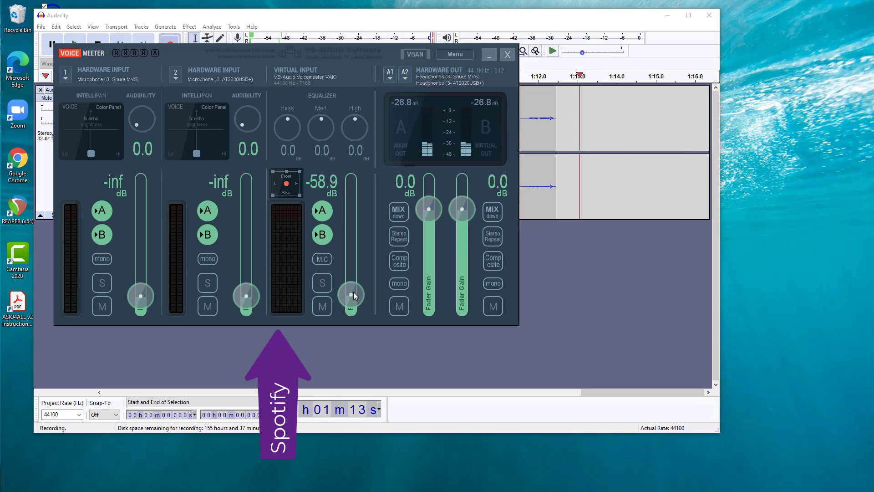
pyautogui.moveTo(352, 295); pyautogui.dragTo(351, 262)
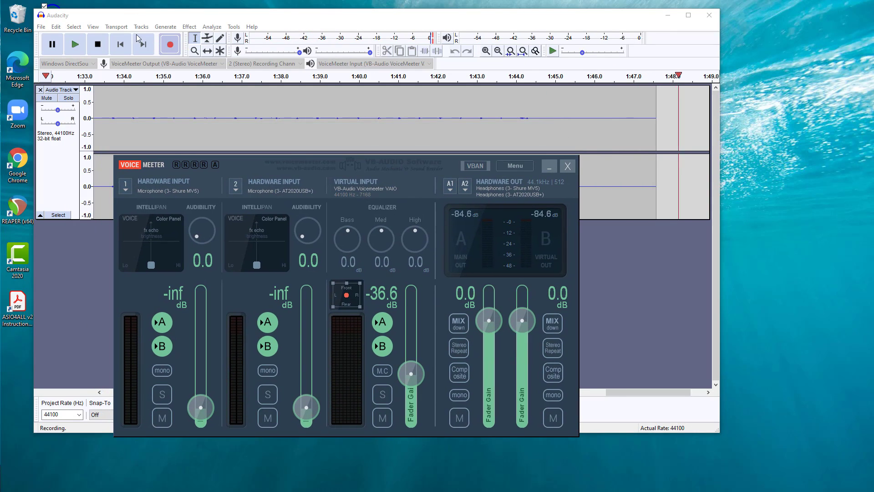
# - Stop Audacity's recording and return to the start of the 1:49 stereo track
pyautogui.click(97, 44)
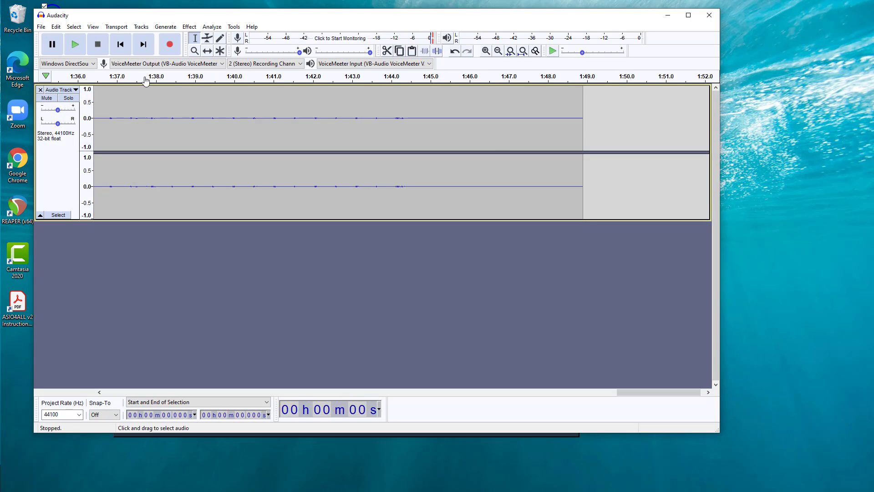
pyautogui.click(120, 43)
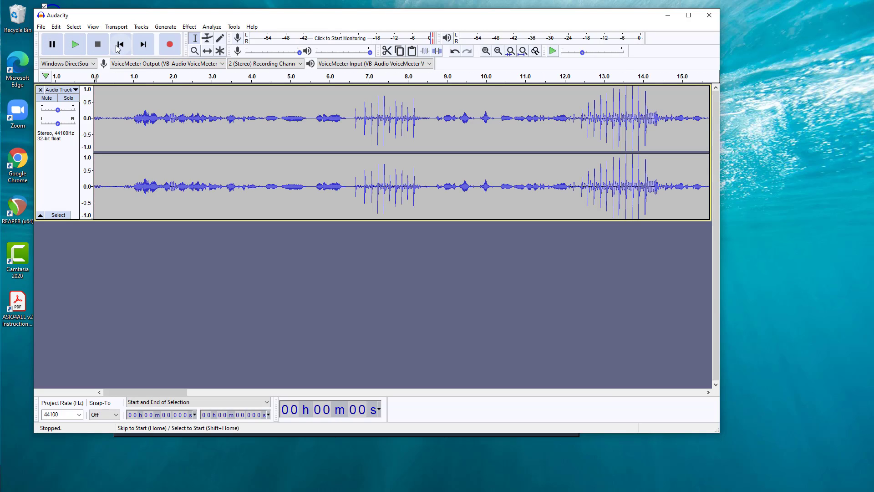
pyautogui.moveTo(120, 43)
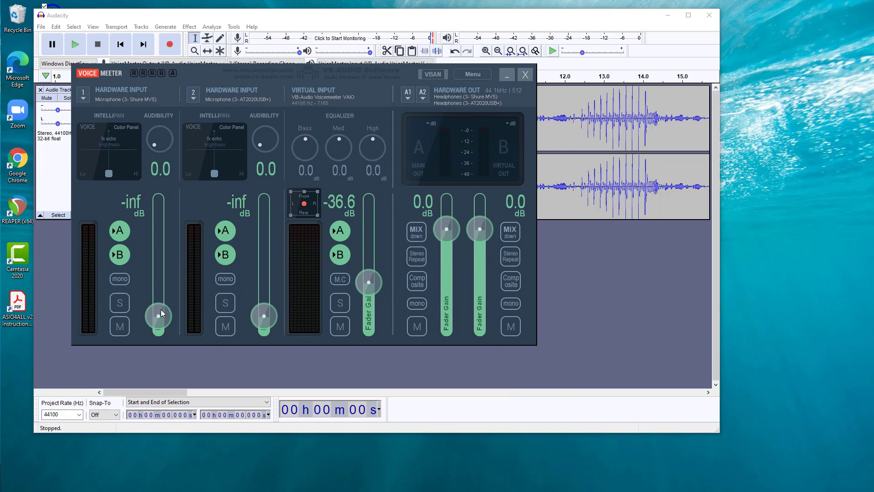
# - Raise mic 1 to 0 dB and move its Intellipan Voice dot through brighter, low and heavy-echo tones
pyautogui.moveTo(158, 313); pyautogui.dragTo(158, 228)
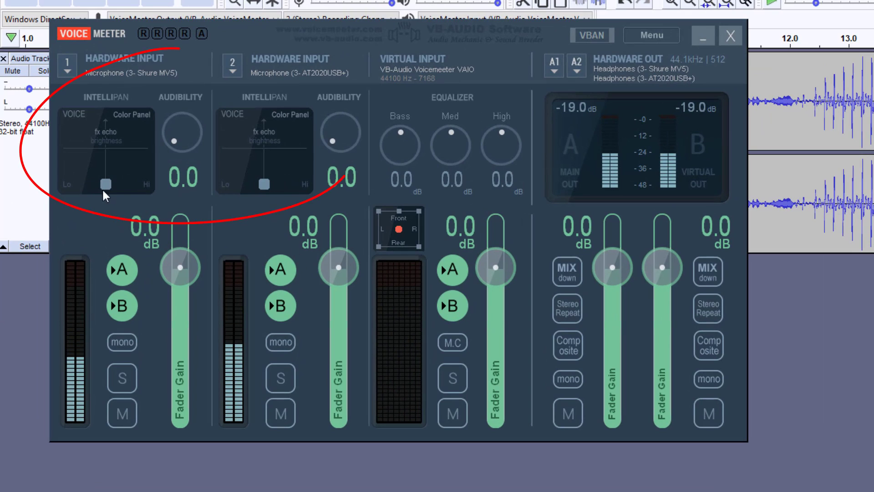
pyautogui.moveTo(105, 184); pyautogui.dragTo(125, 181)
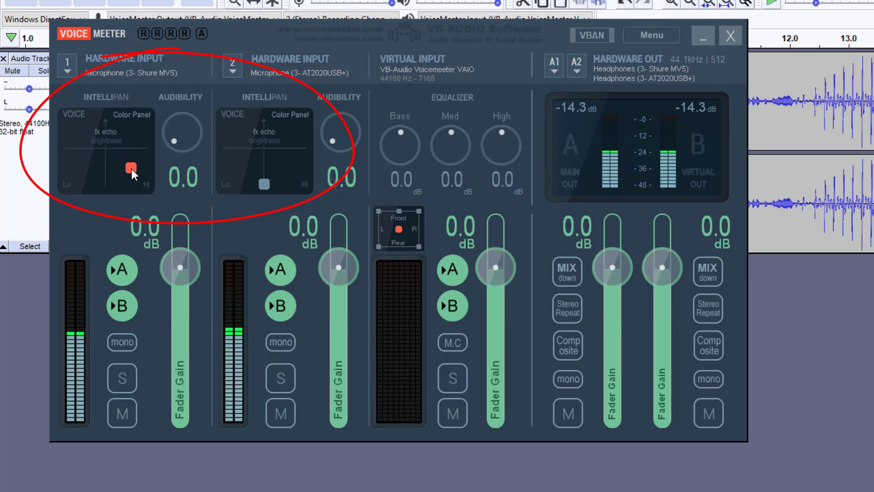
pyautogui.moveTo(131, 171); pyautogui.dragTo(123, 151)
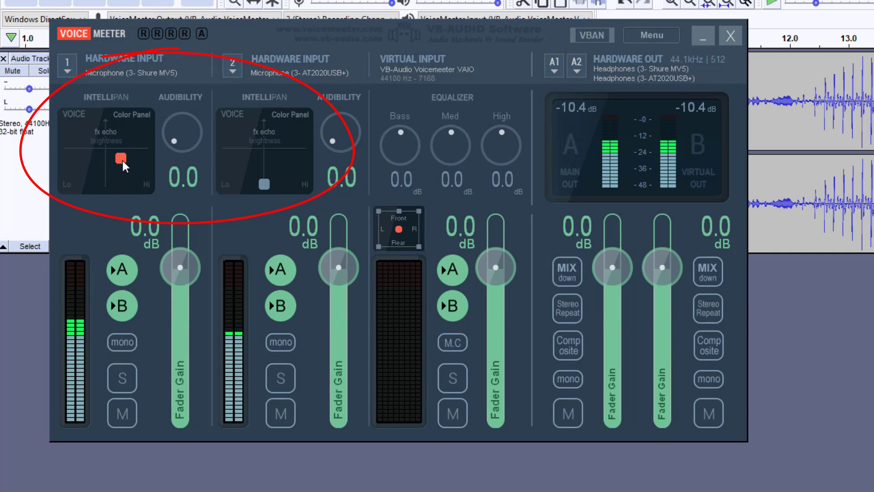
pyautogui.moveTo(119, 157); pyautogui.dragTo(109, 178)
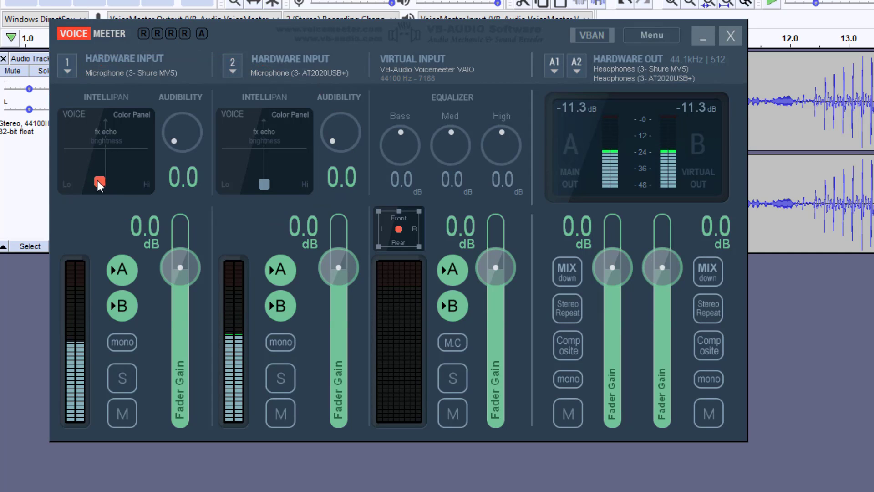
pyautogui.moveTo(98, 184); pyautogui.dragTo(99, 134)
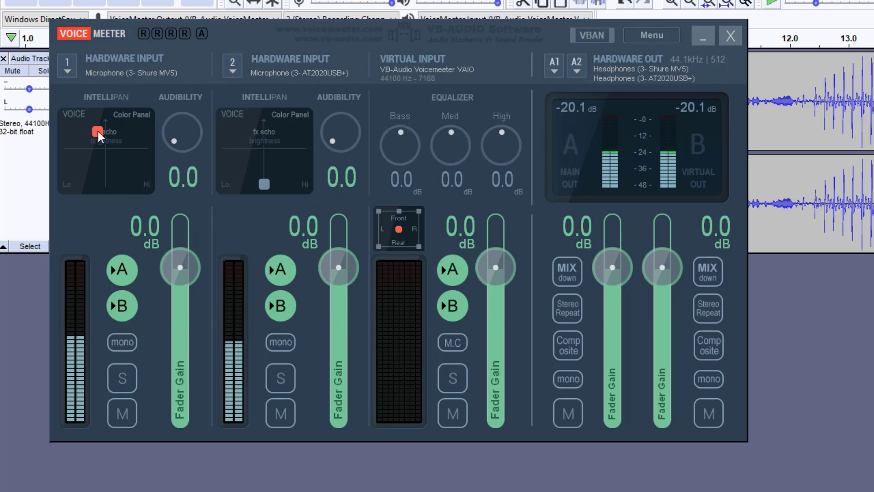
pyautogui.moveTo(96, 130); pyautogui.dragTo(66, 174)
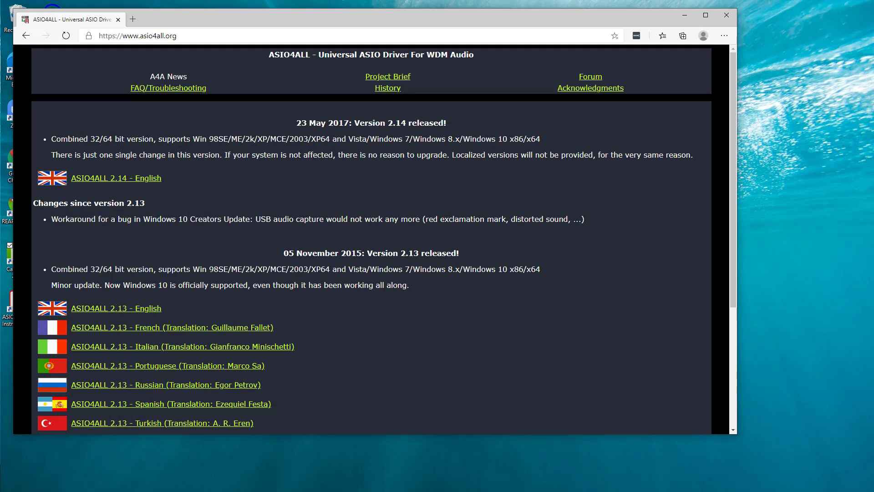
# - Close the Edge window showing the ASIO4ALL download page
pyautogui.click(136, 35)
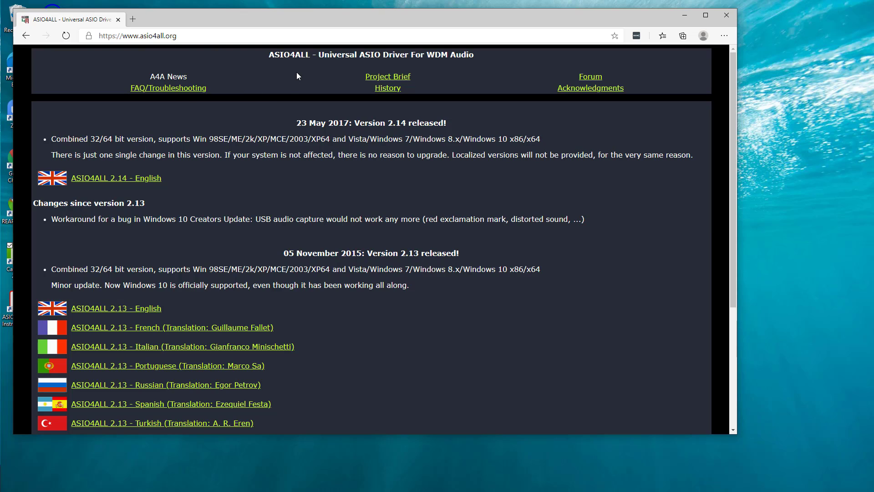
pyautogui.moveTo(616, 37)
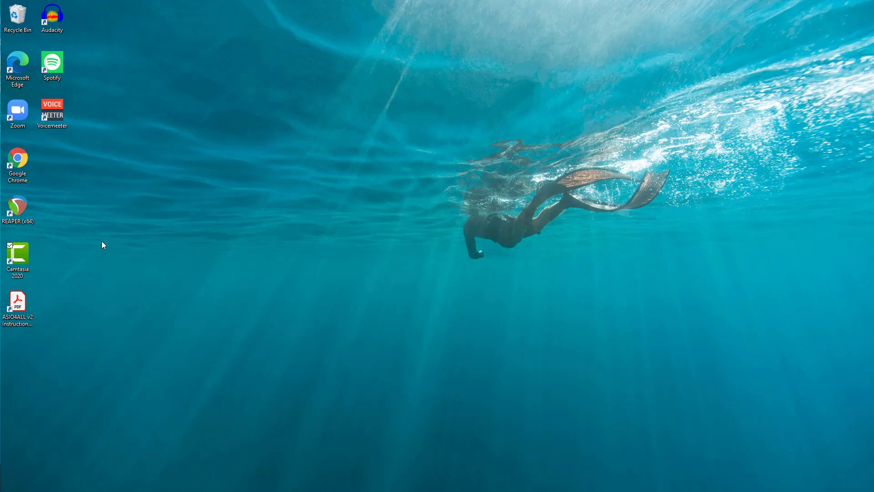
# - Launch REAPER and set its audio system to ASIO in Preferences > Device
pyautogui.doubleClick(17, 206)
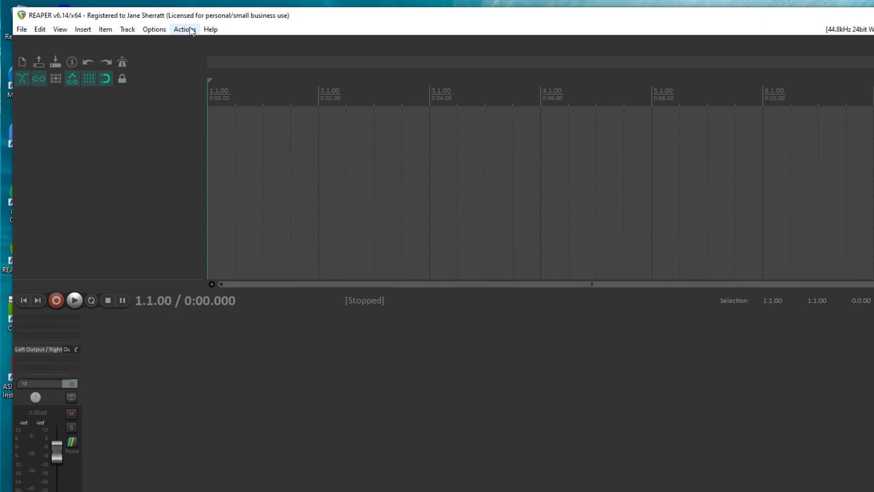
pyautogui.click(154, 29)
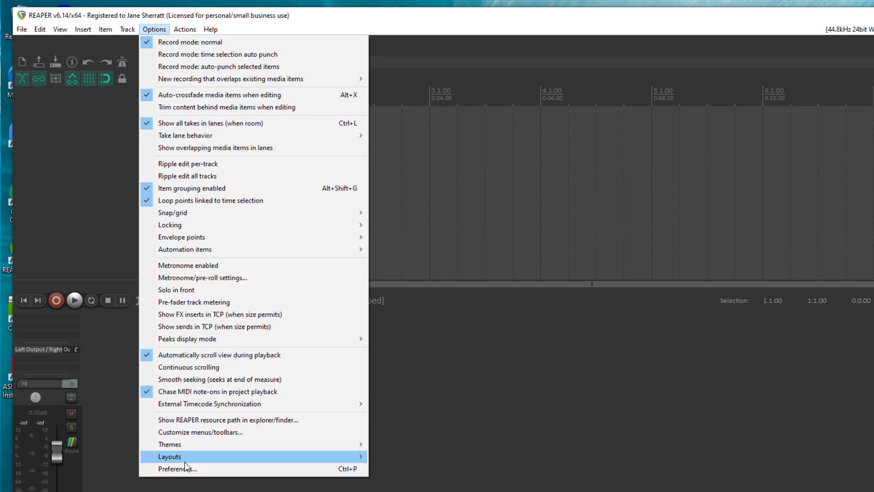
pyautogui.click(177, 468)
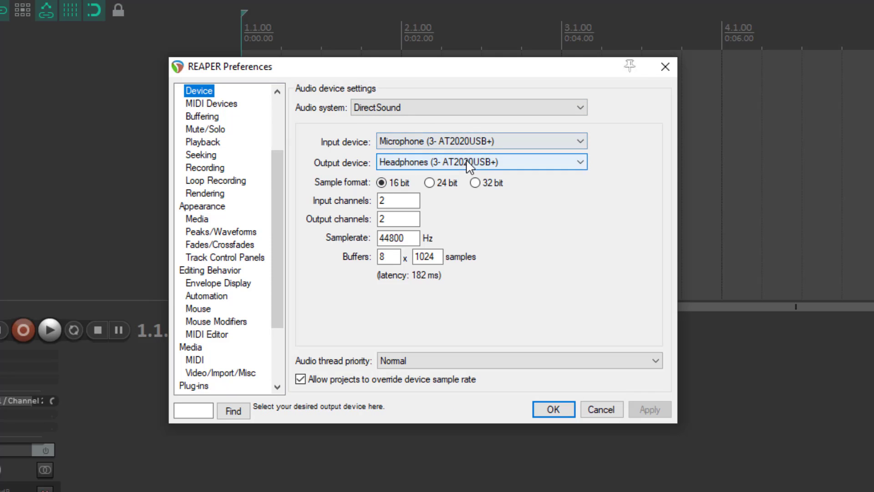
pyautogui.click(467, 107)
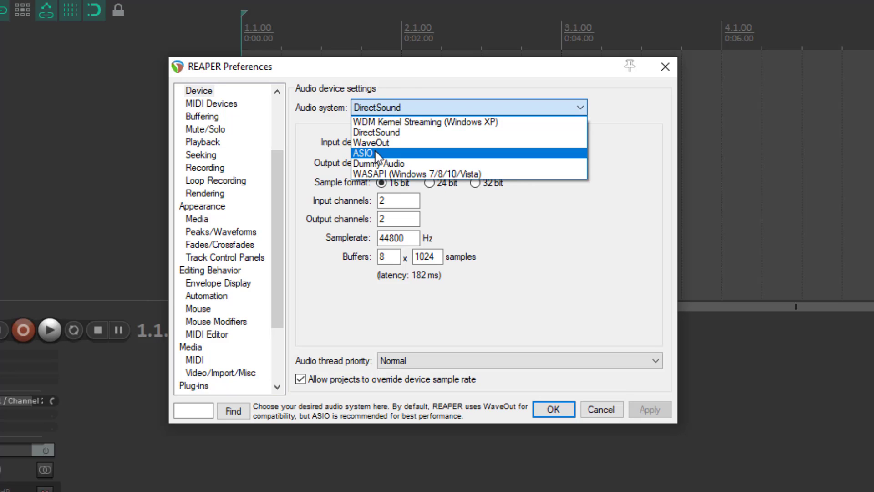
pyautogui.click(363, 153)
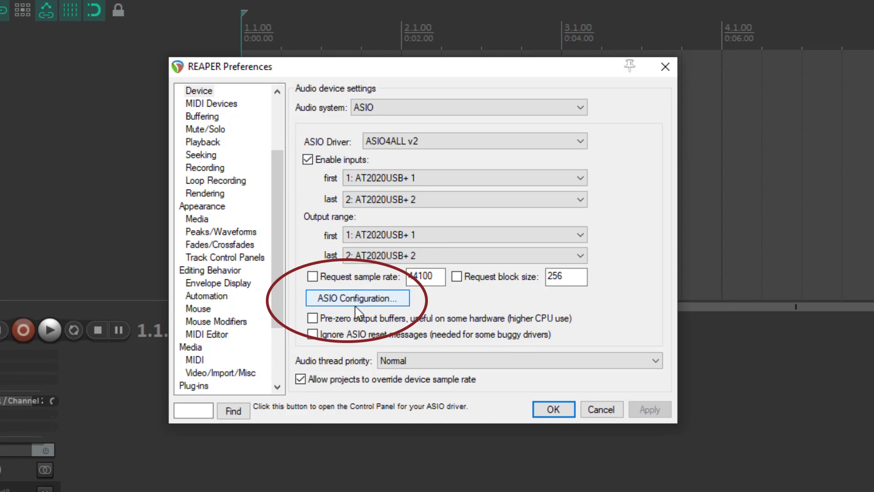
# - Set ASIO inputs from AT2020USB+ 1 to Shure MV5 2, extend outputs likewise, and accept
pyautogui.click(356, 299)
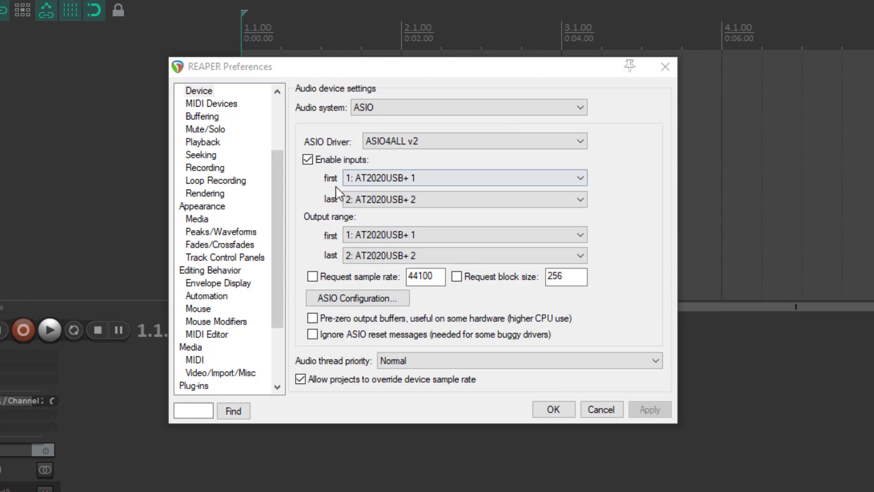
pyautogui.click(464, 177)
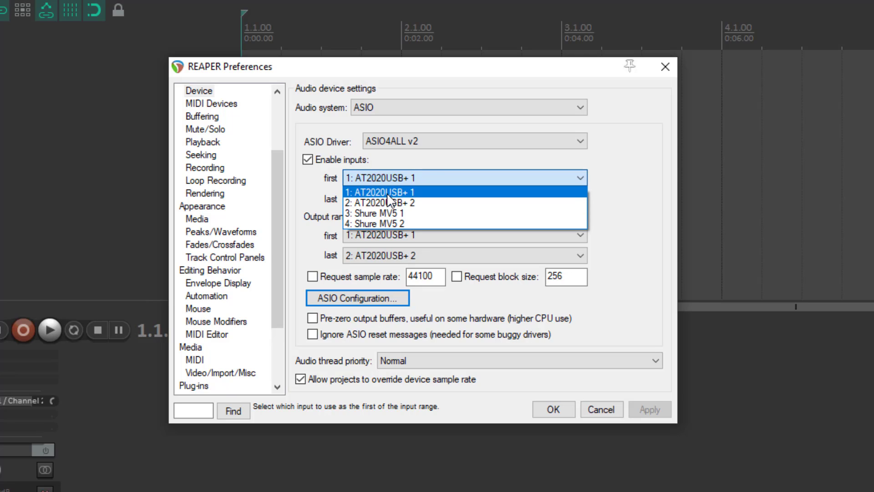
pyautogui.click(464, 199)
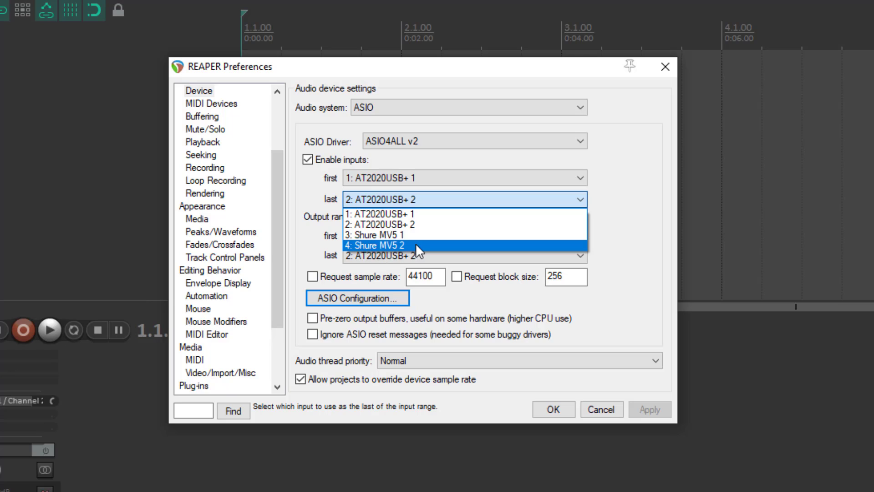
pyautogui.click(384, 244)
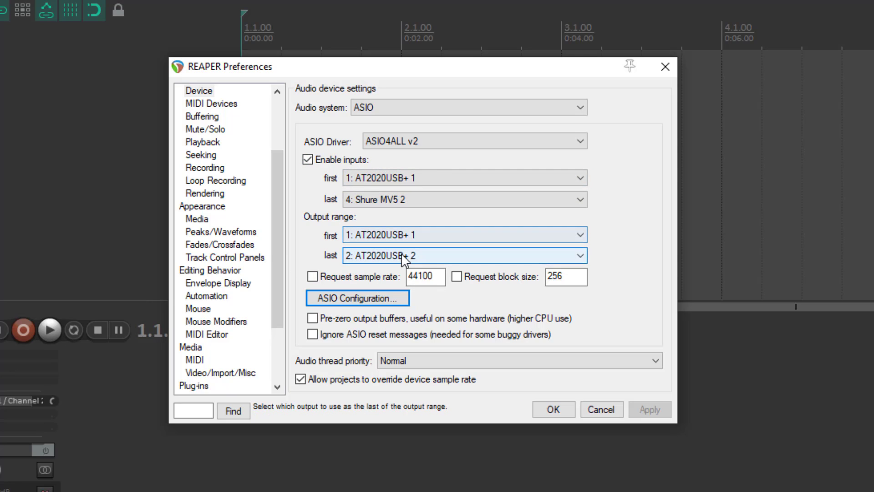
pyautogui.click(463, 255)
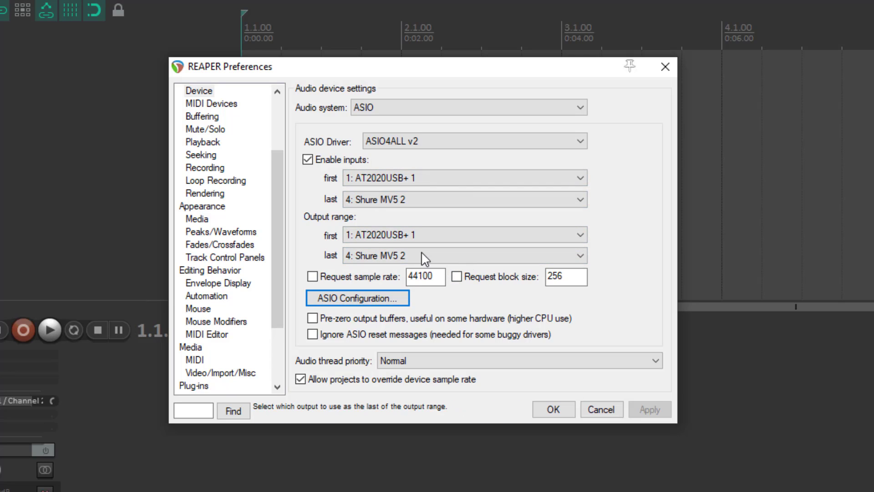
pyautogui.click(462, 254)
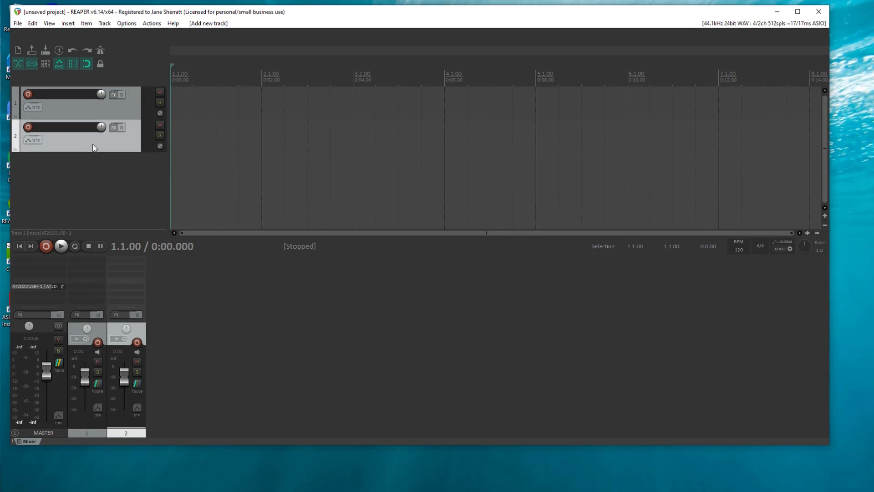
# - Name tracks 1 and 2 'Audio Technica' and 'Shure' via the Track Manager
pyautogui.rightClick(93, 148)
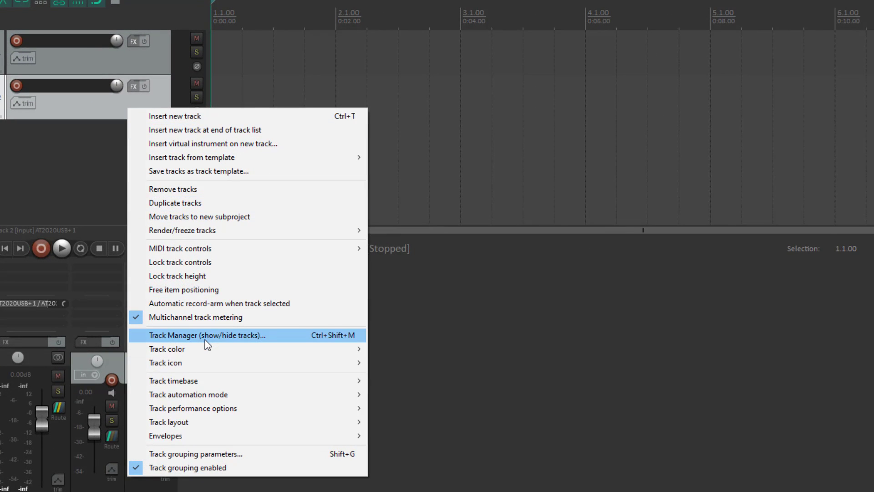
pyautogui.click(206, 335)
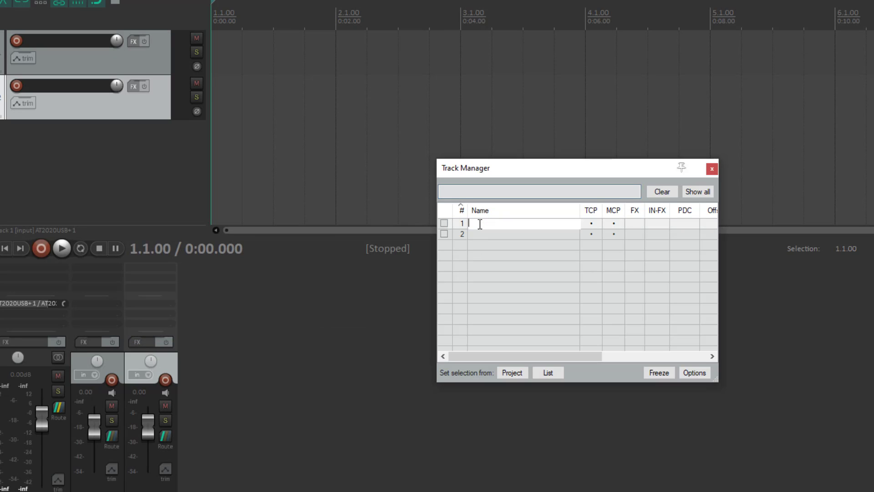
pyautogui.write('Audio Technica')
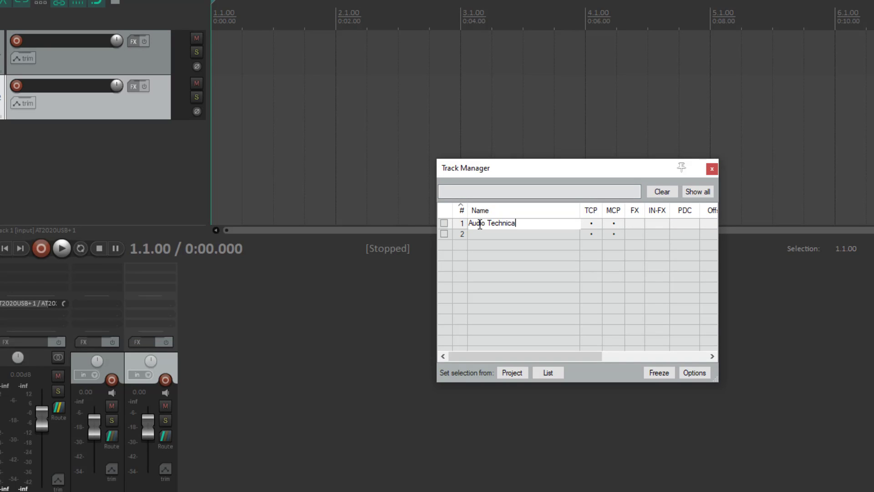
pyautogui.write('Shure')
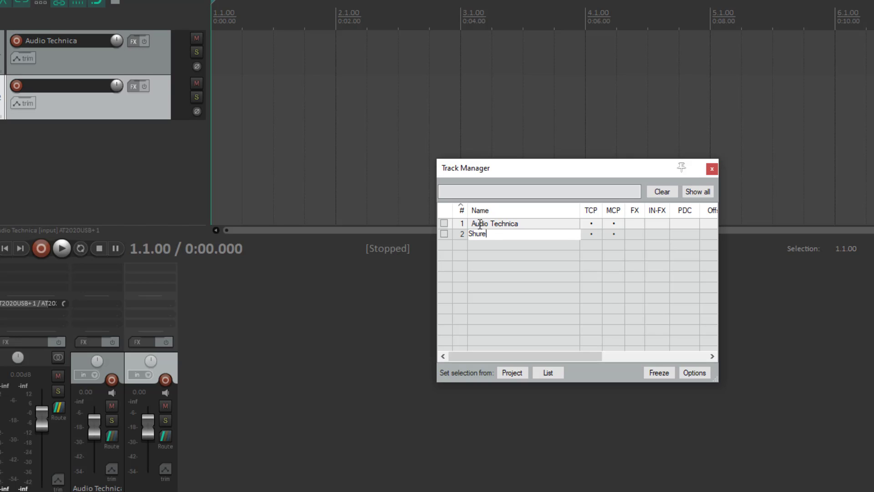
pyautogui.click(712, 169)
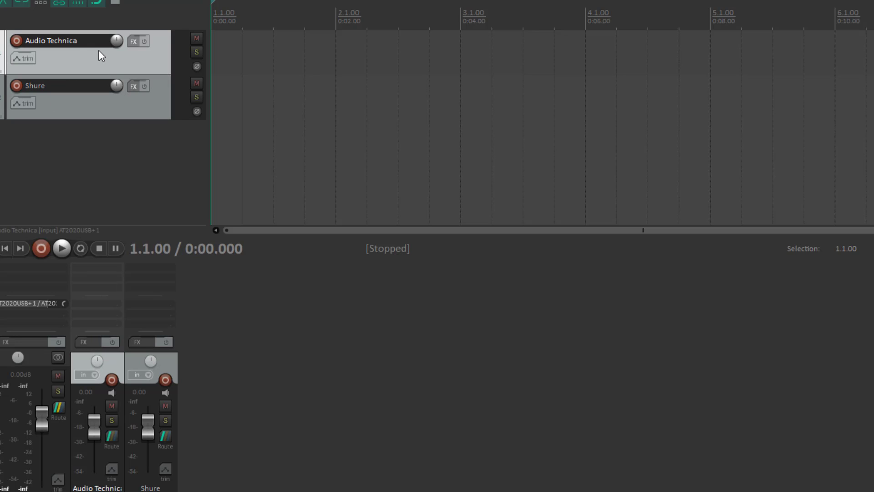
pyautogui.rightClick(90, 106)
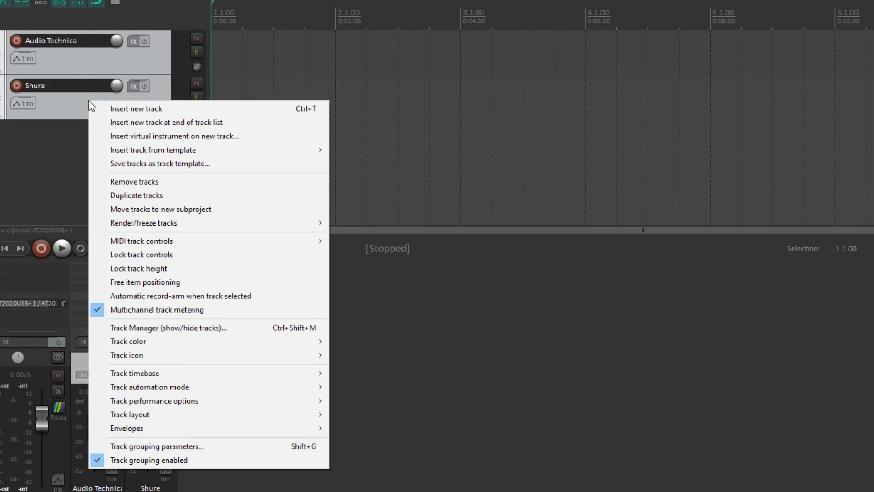
pyautogui.moveTo(129, 342)
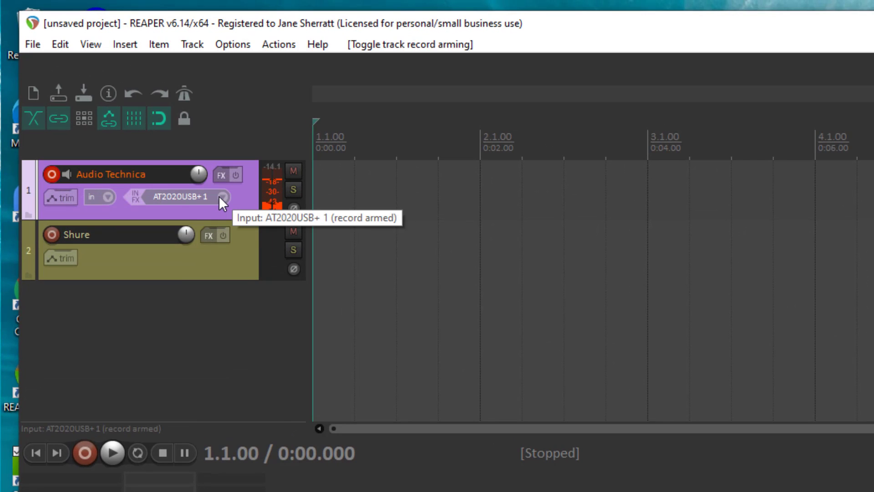
# - Set the Audio Technica track's input to stereo AT2020USB+ 1 / AT2020USB+ 2
pyautogui.click(222, 197)
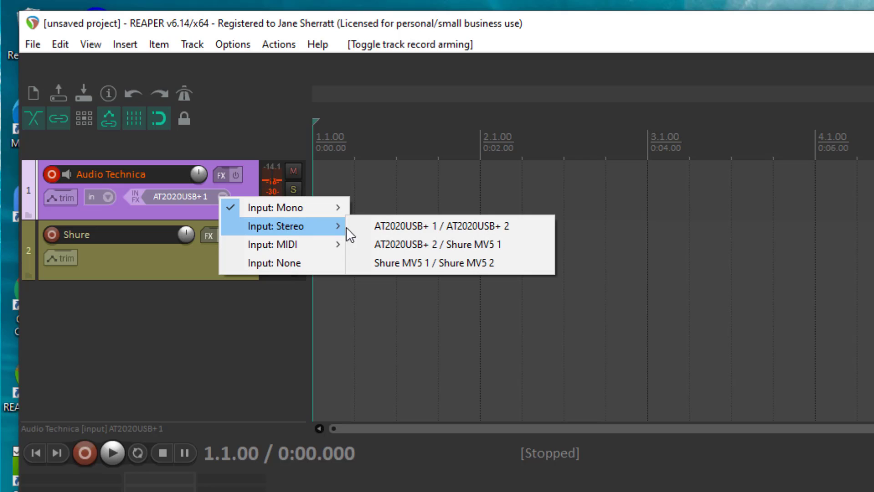
pyautogui.moveTo(449, 225)
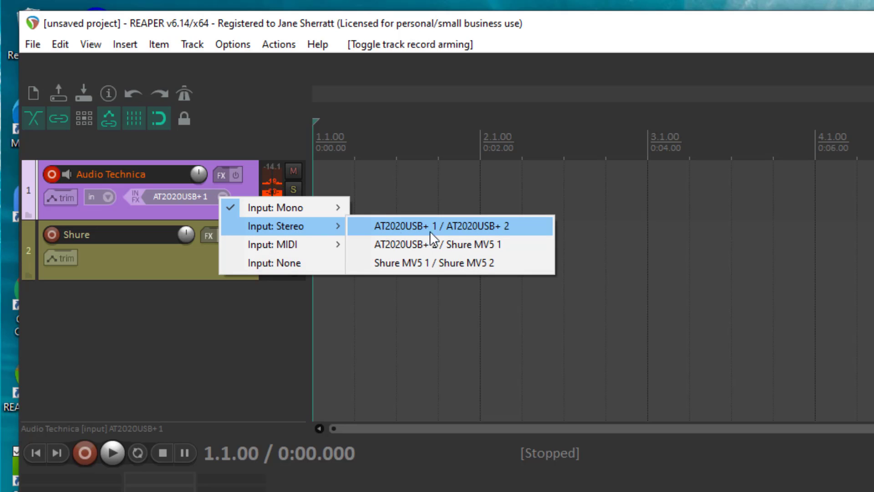
pyautogui.moveTo(449, 228)
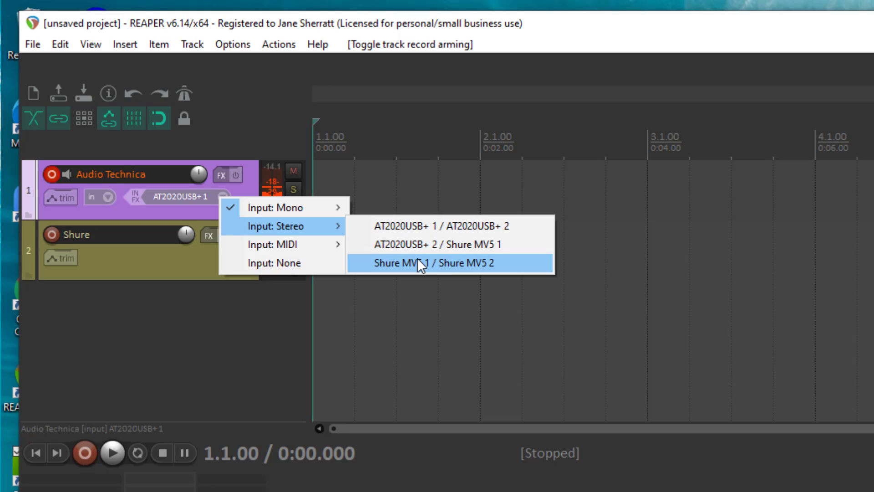
pyautogui.moveTo(441, 228)
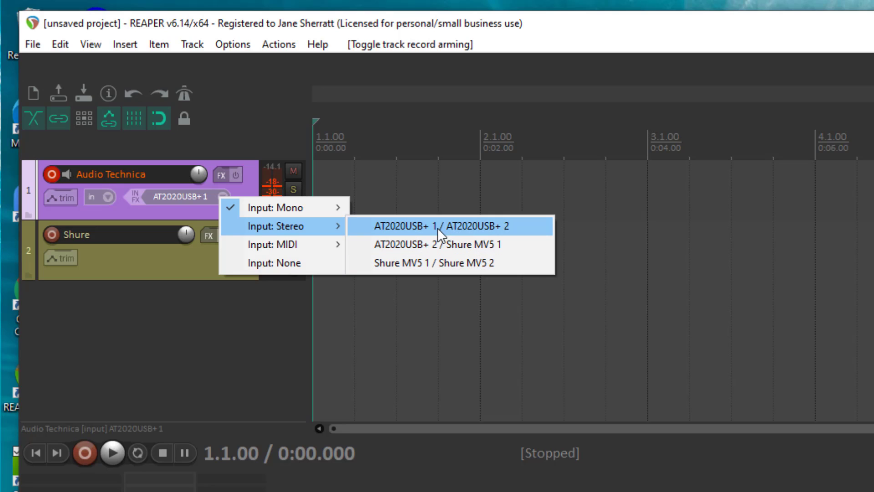
pyautogui.click(426, 226)
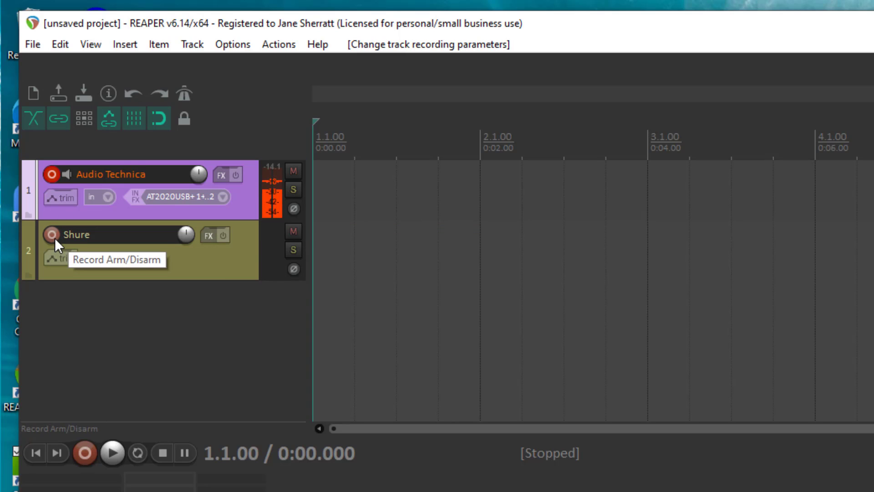
# - Arm the Shure track on Shure MV5 1/2 and start recording both tracks
pyautogui.click(50, 234)
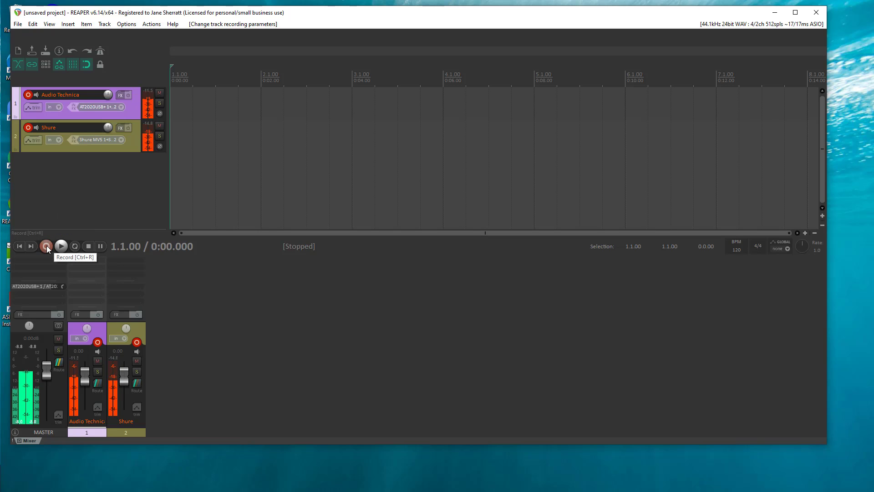
pyautogui.click(46, 246)
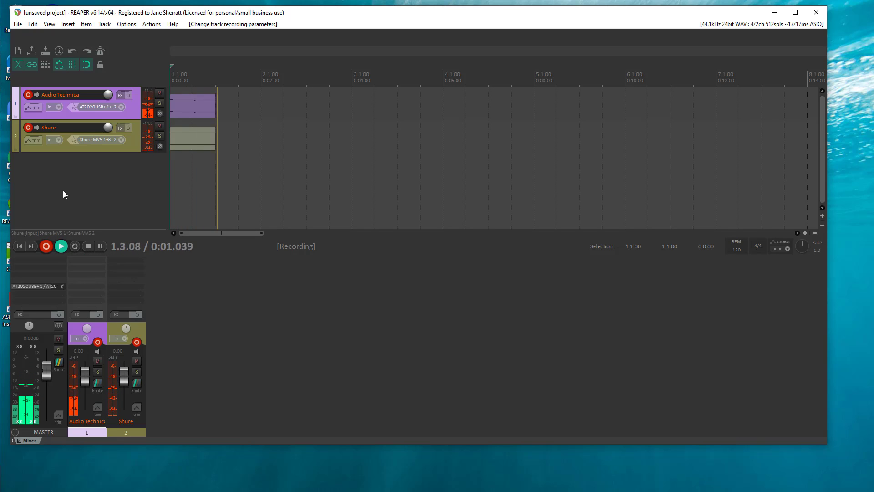